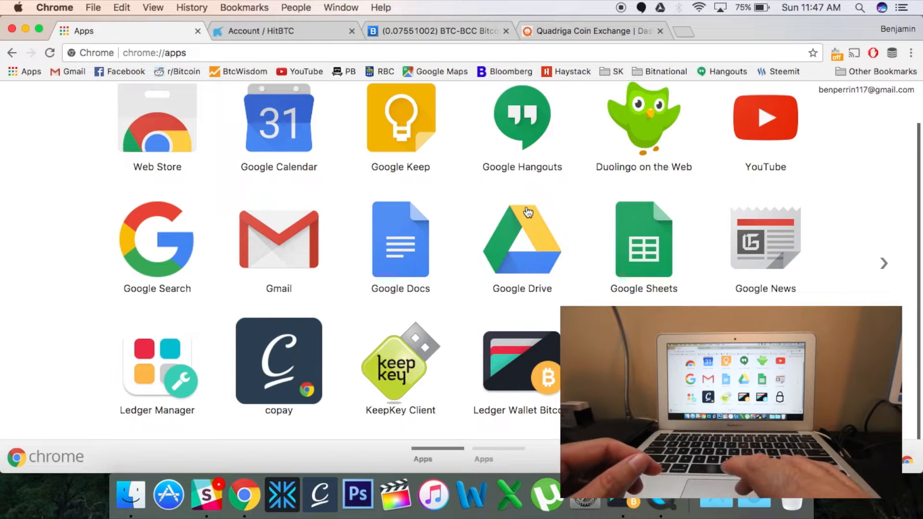
mouse_move(412, 255)
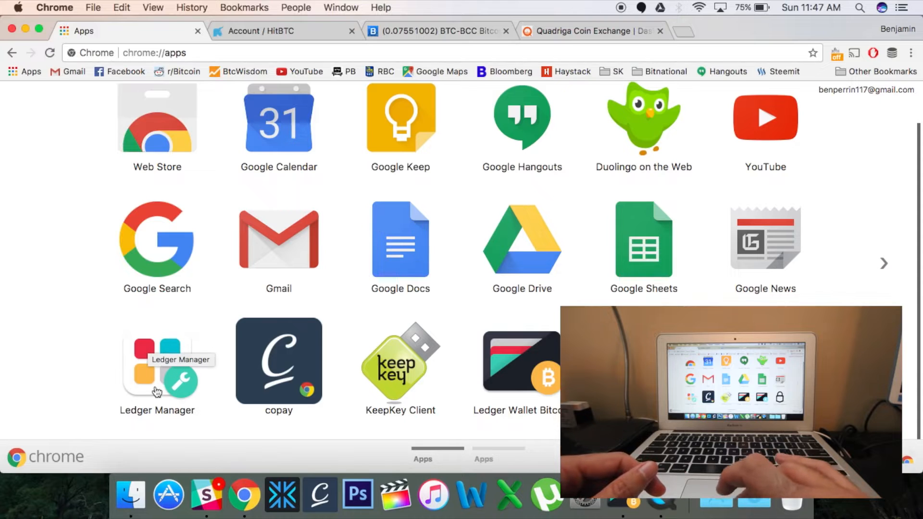
mouse_move(152, 140)
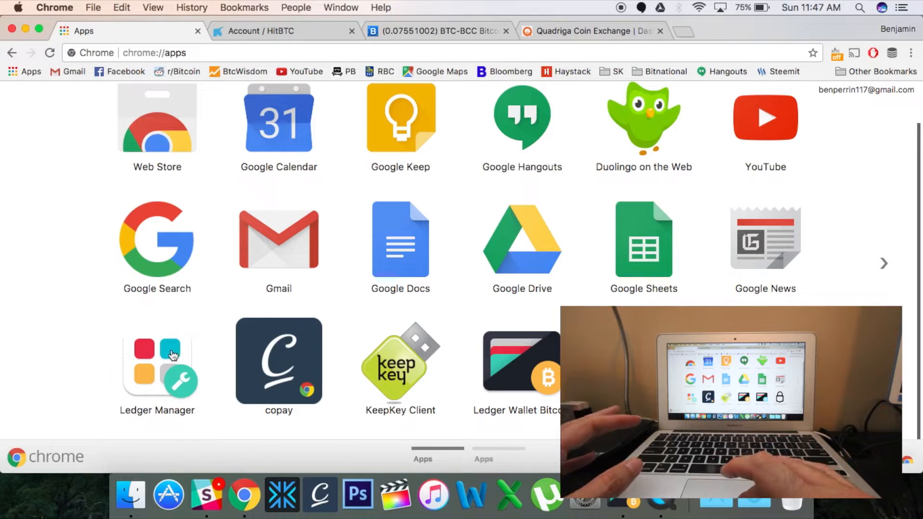
mouse_move(158, 365)
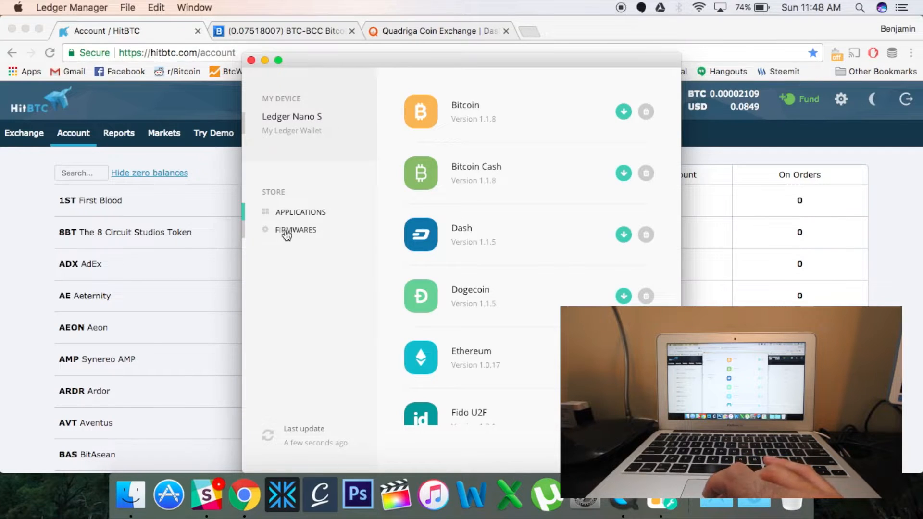
Show the Firmwares store section with firmware 1.3.1 features, bug fixes and warning
left_click(295, 230)
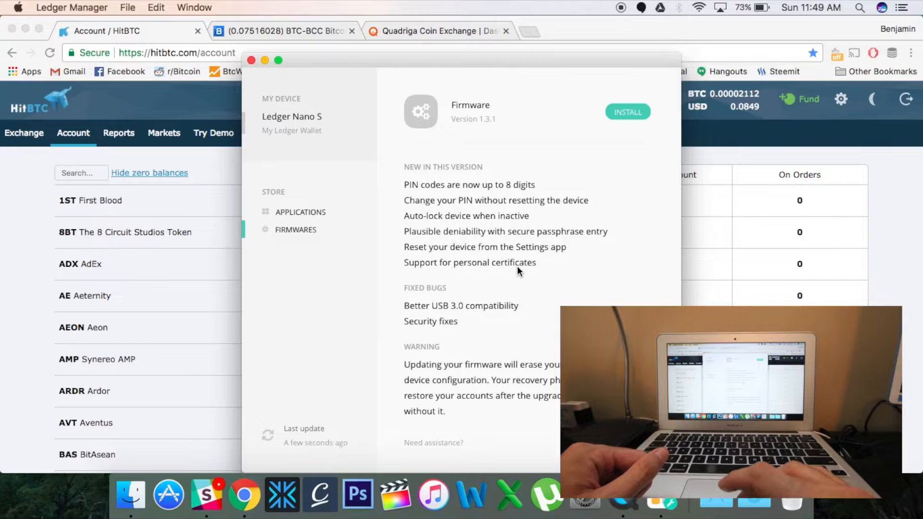
mouse_move(461, 230)
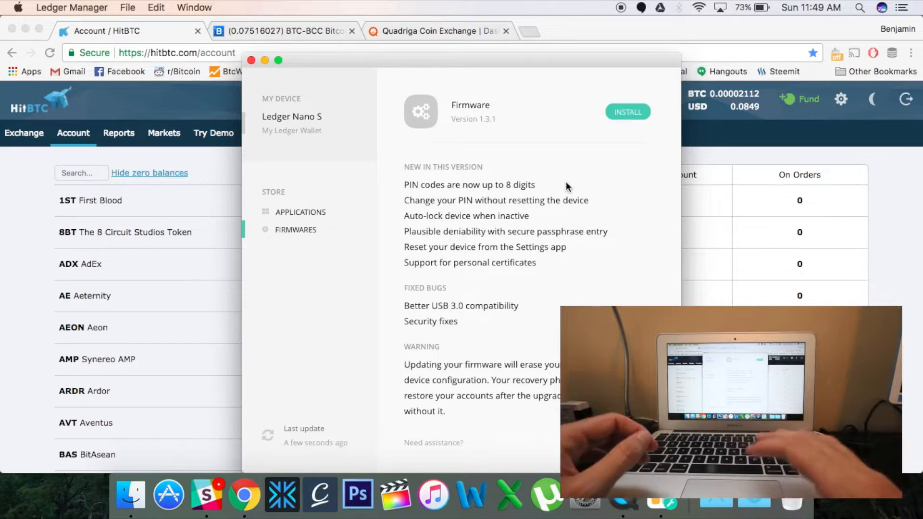
mouse_move(559, 210)
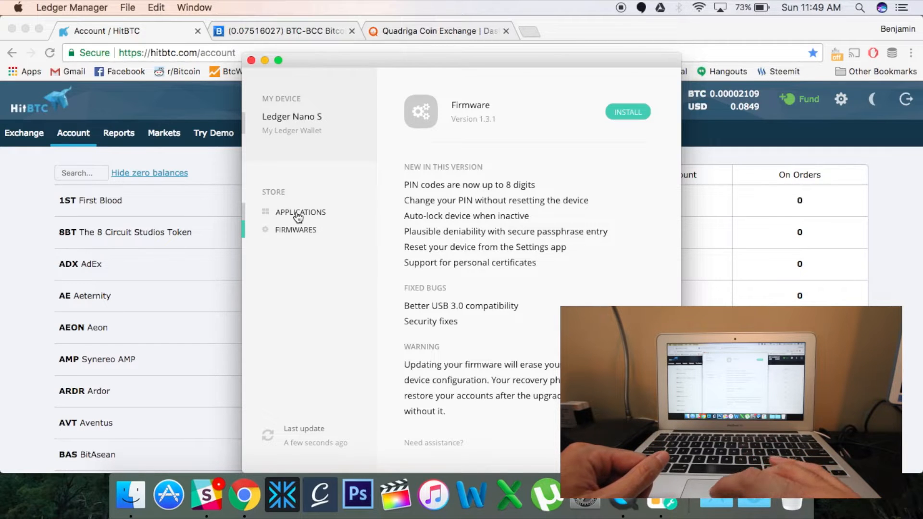
Return to the Applications store listing Bitcoin, Bitcoin Cash, Dash and Ethereum apps
left_click(300, 213)
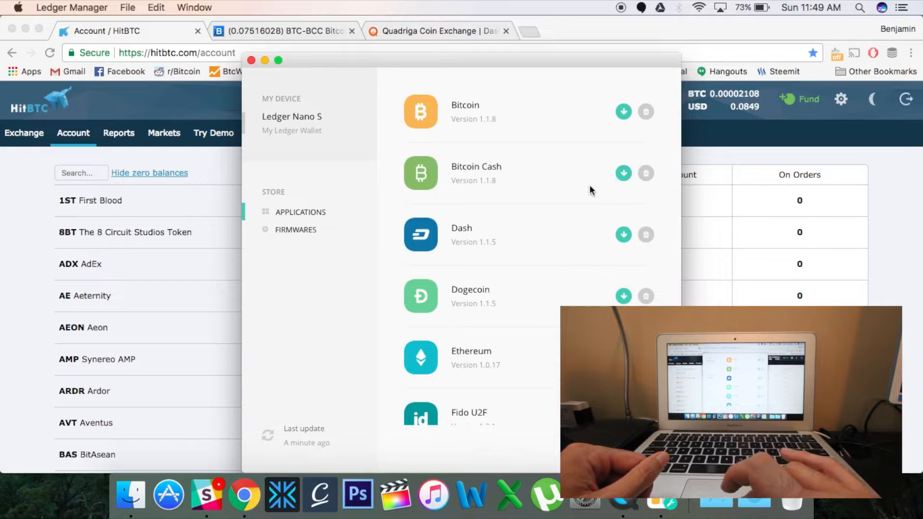
mouse_move(527, 190)
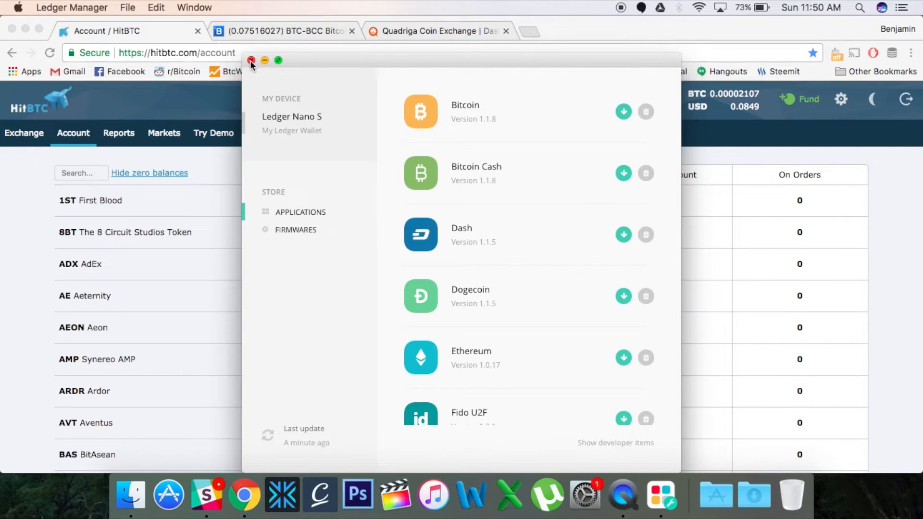
Close Ledger Manager and launch Ledger Wallet Bitcoin from chrome://apps in a new tab
left_click(251, 61)
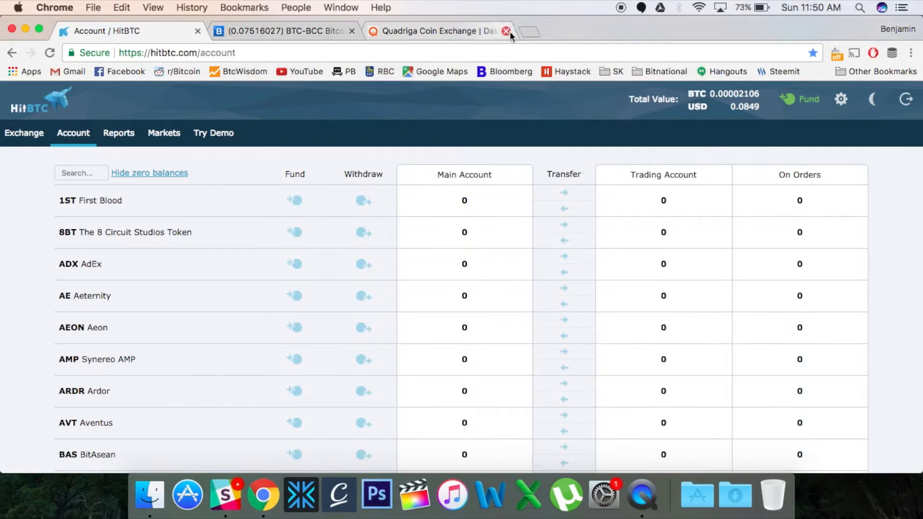
left_click(524, 31)
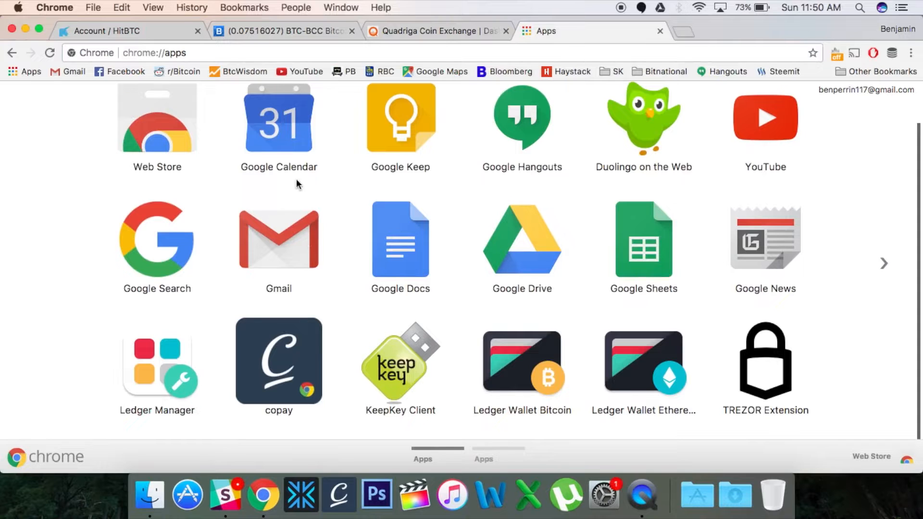
mouse_move(120, 109)
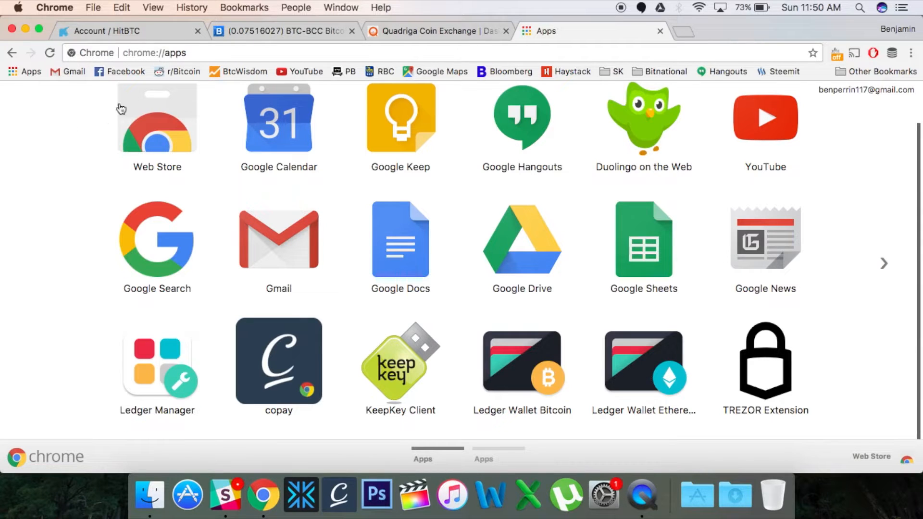
mouse_move(380, 300)
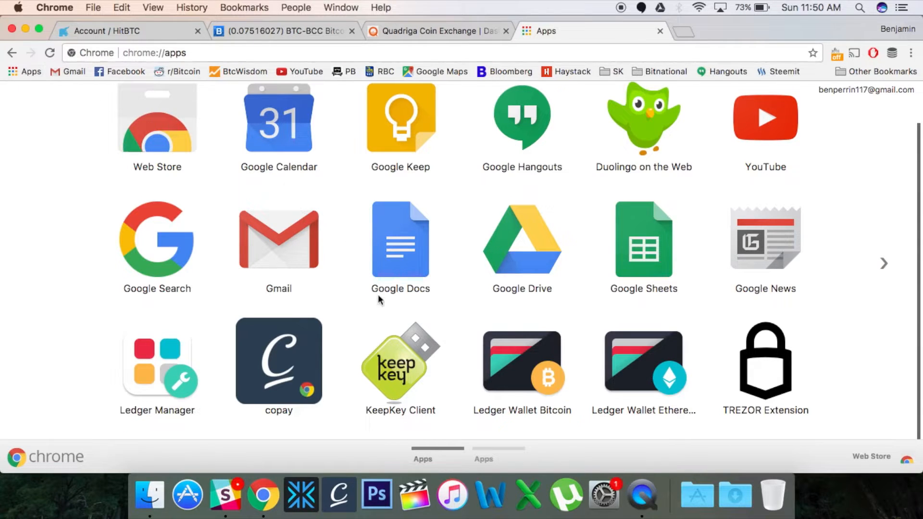
mouse_move(521, 361)
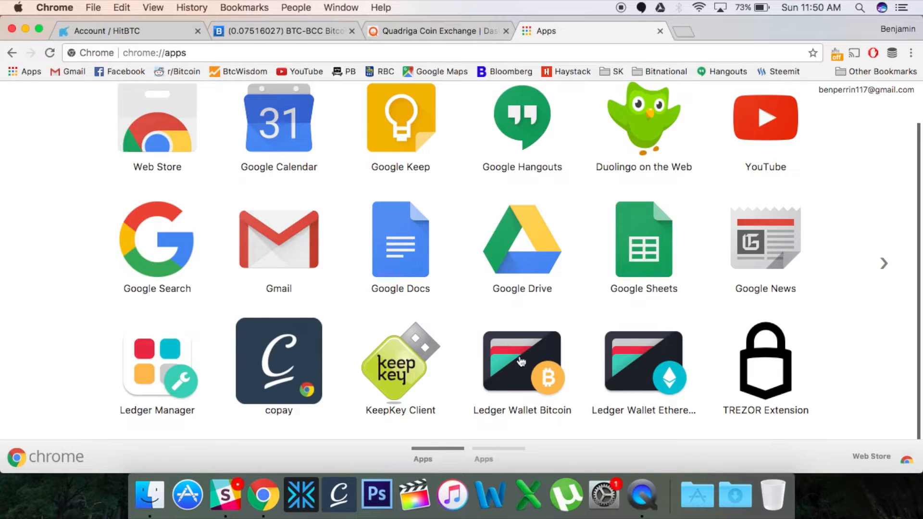
mouse_move(522, 353)
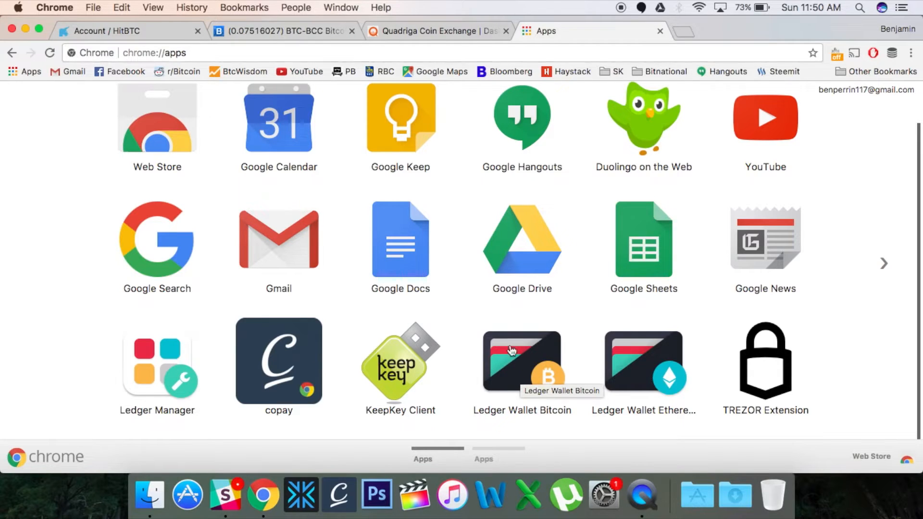
mouse_move(498, 345)
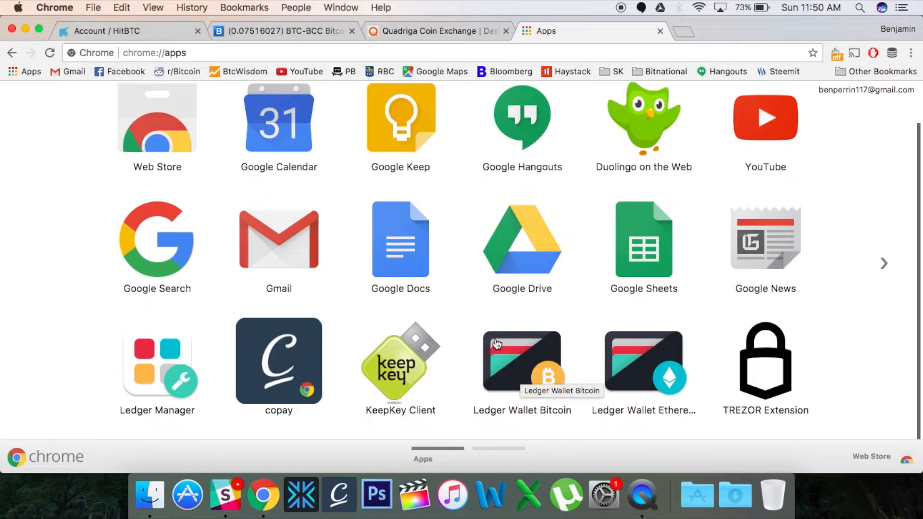
mouse_move(528, 358)
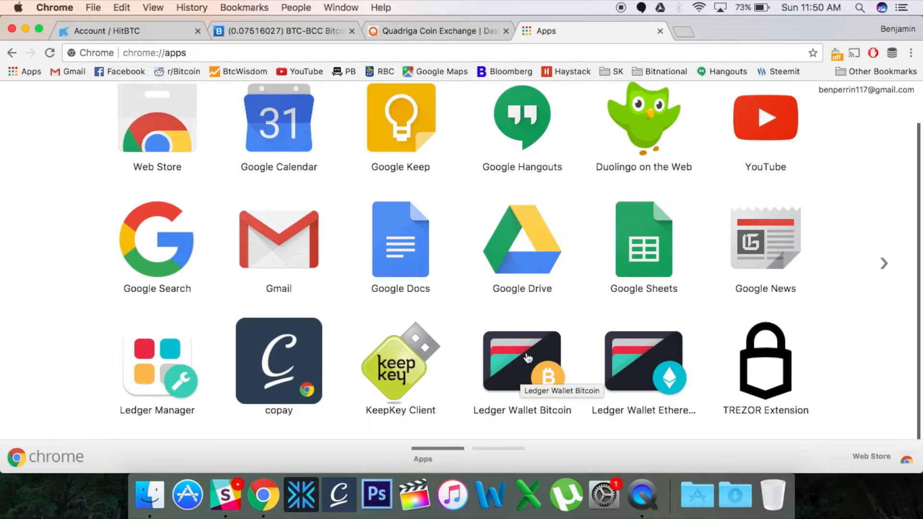
mouse_move(619, 300)
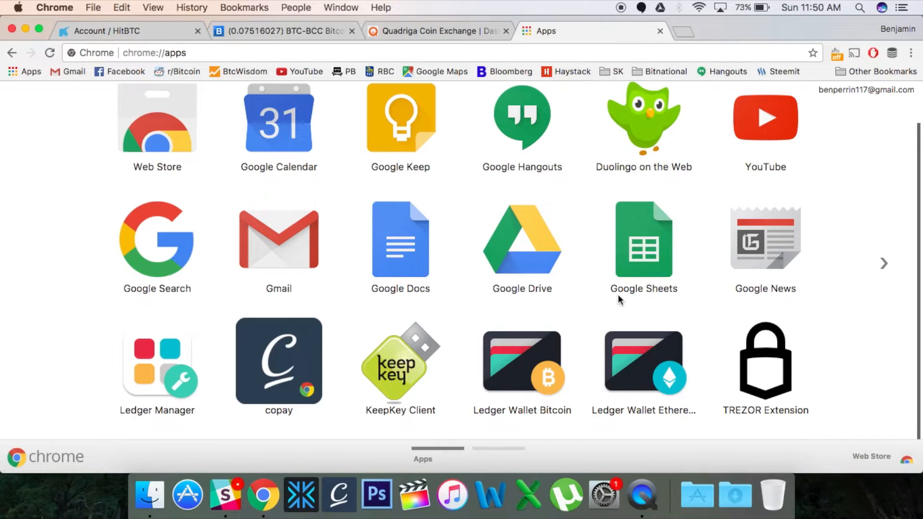
mouse_move(436, 300)
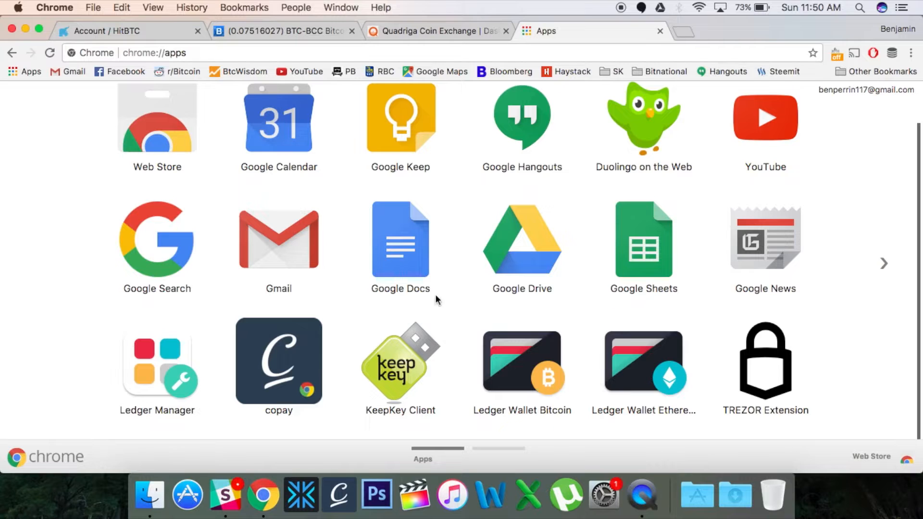
mouse_move(157, 139)
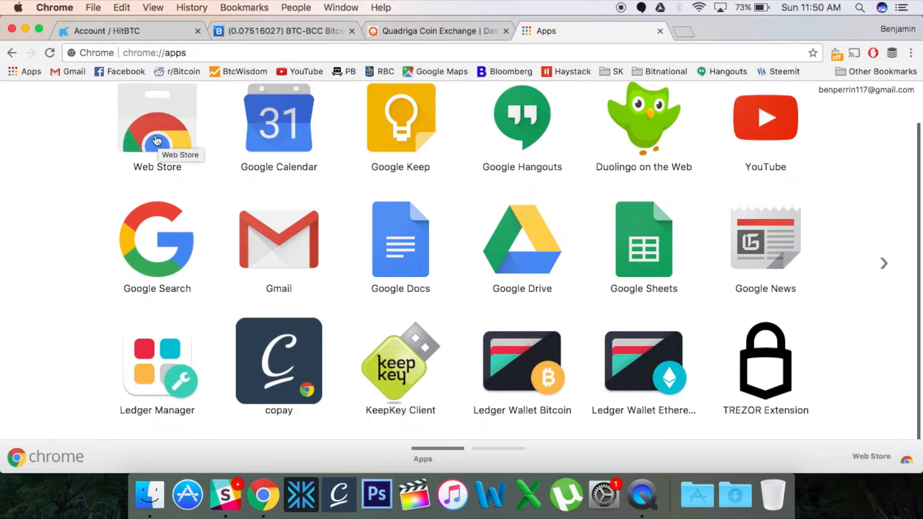
mouse_move(558, 417)
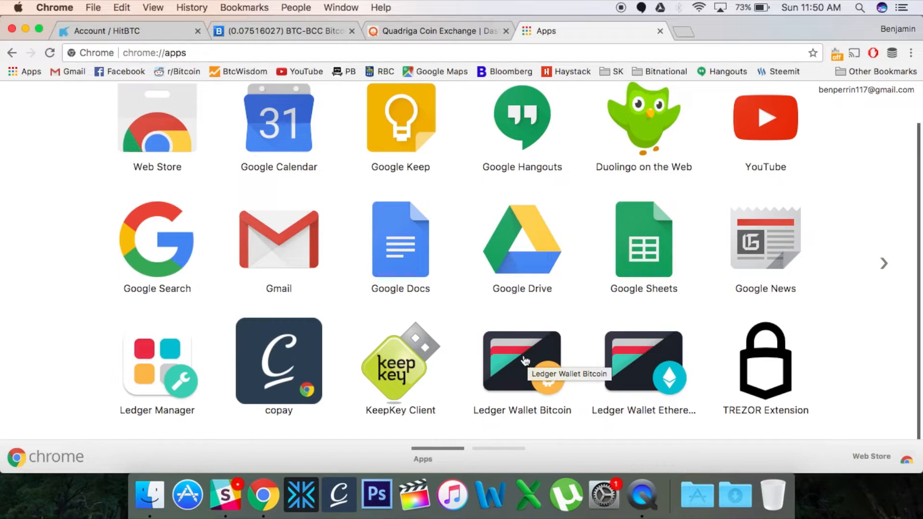
left_click(522, 361)
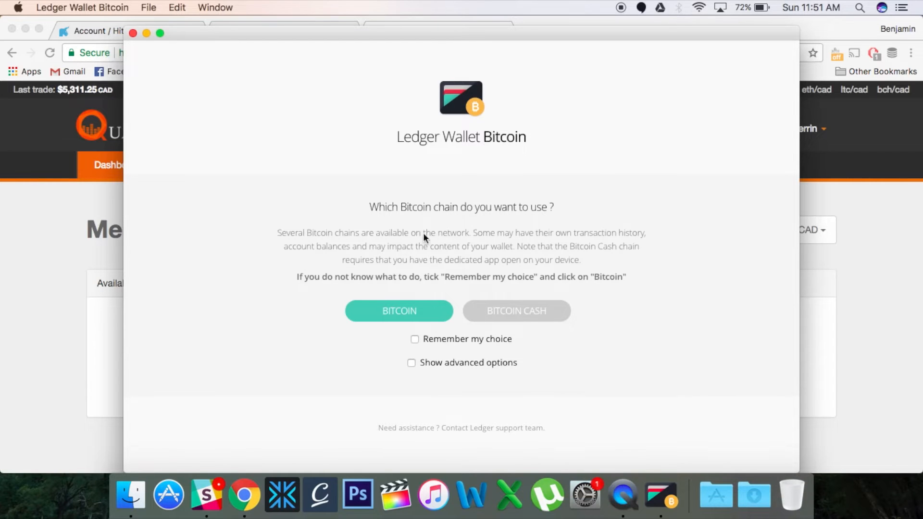
mouse_move(433, 286)
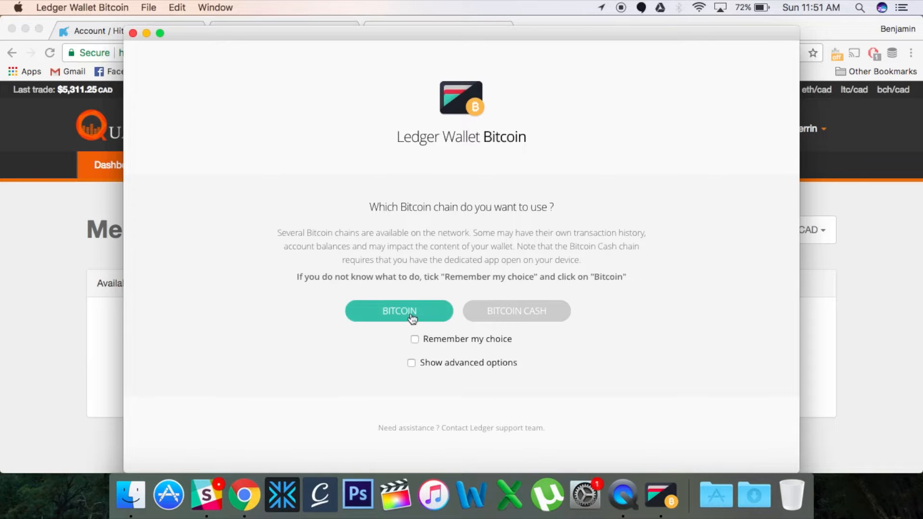
mouse_move(382, 318)
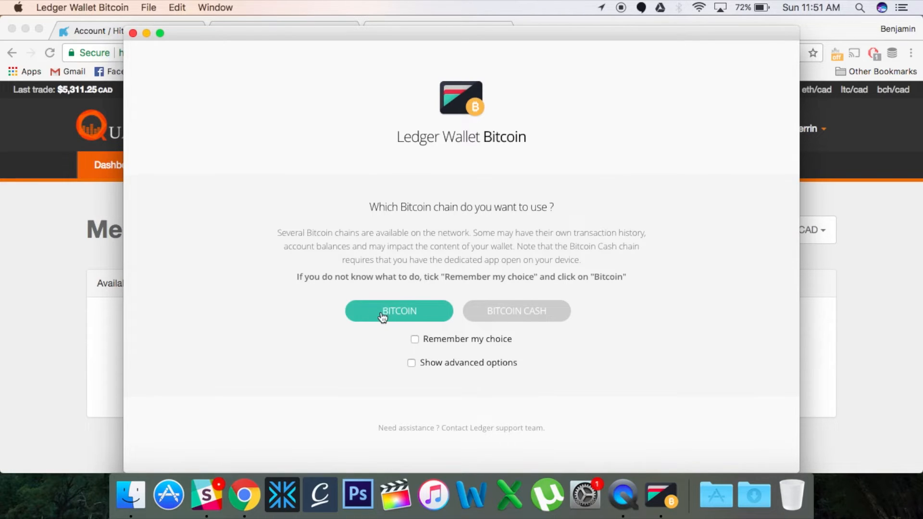
Choose the Bitcoin Cash chain and the Main wallet
left_click(399, 311)
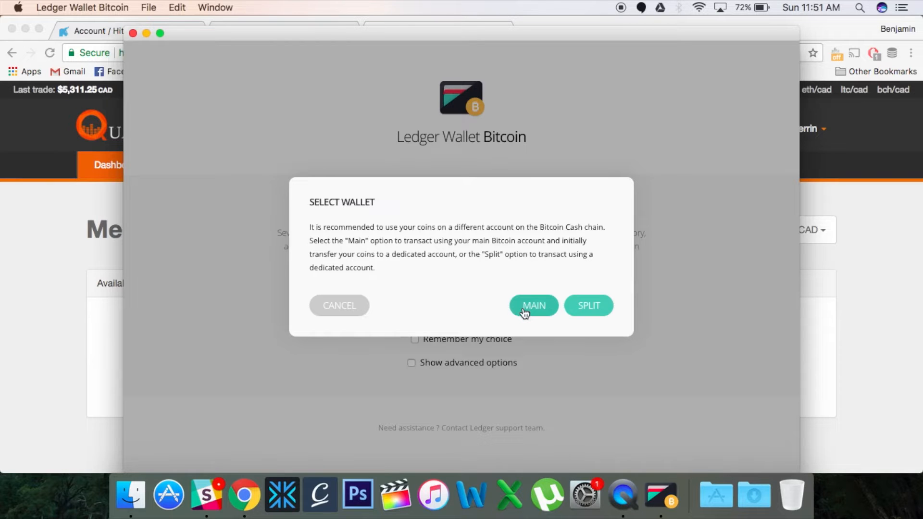
left_click(532, 305)
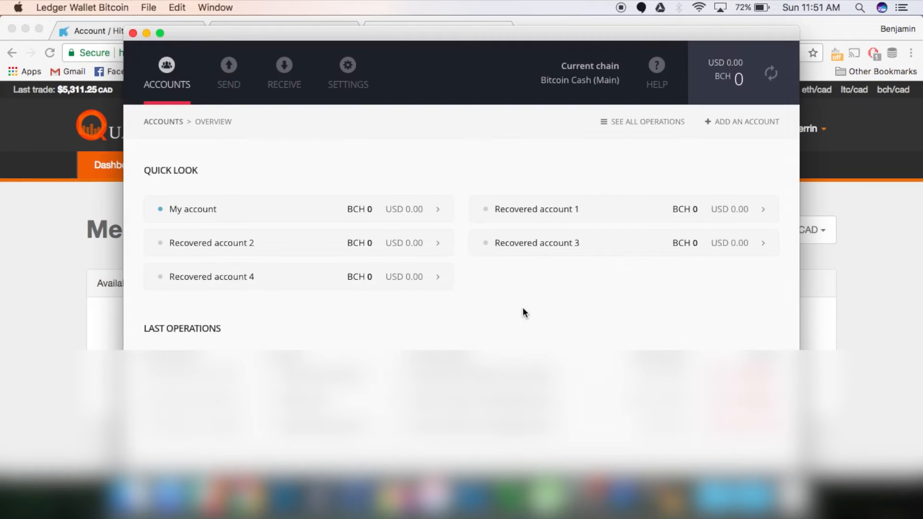
mouse_move(613, 105)
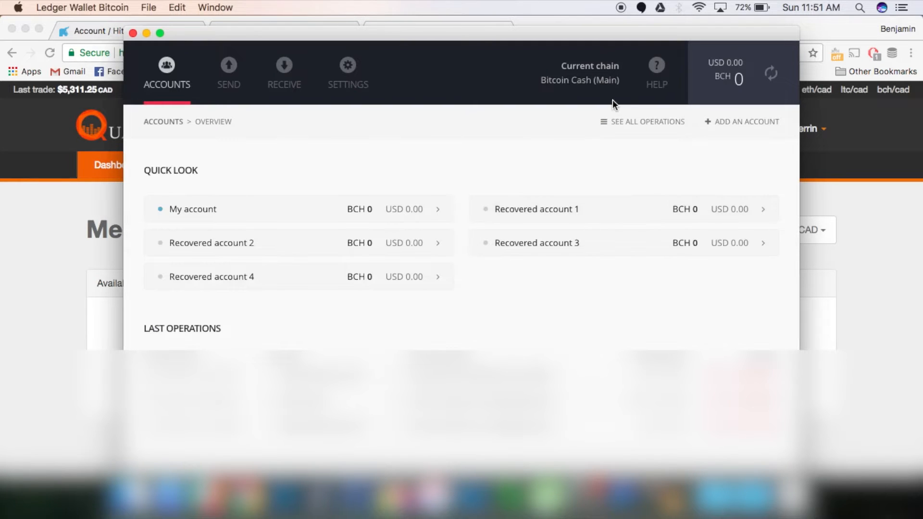
mouse_move(562, 97)
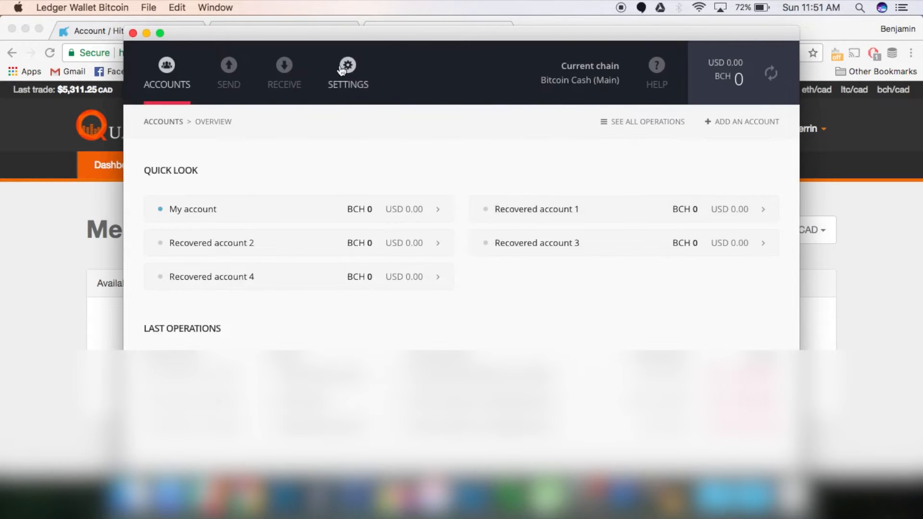
left_click(347, 71)
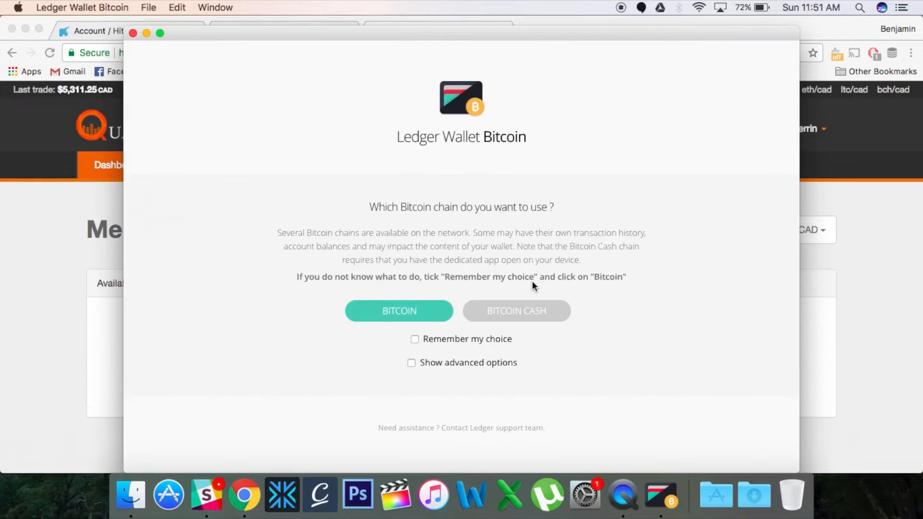
mouse_move(334, 209)
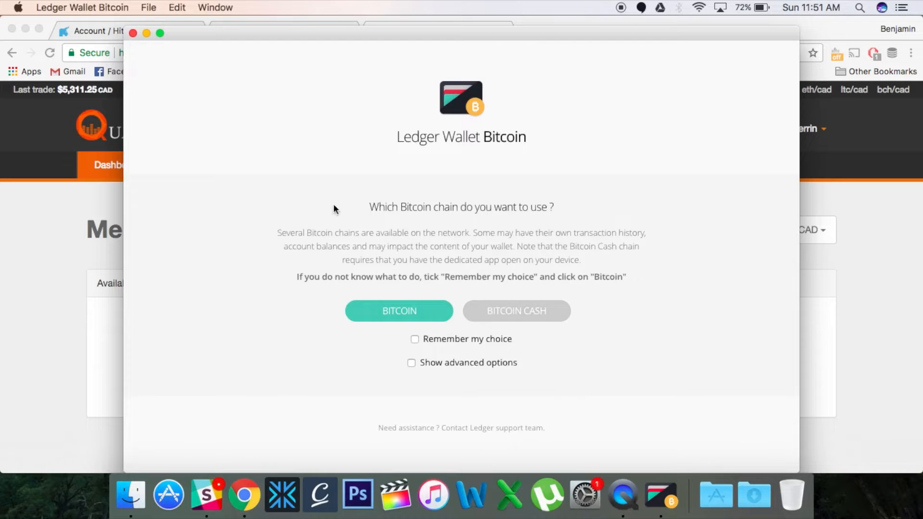
left_click(516, 311)
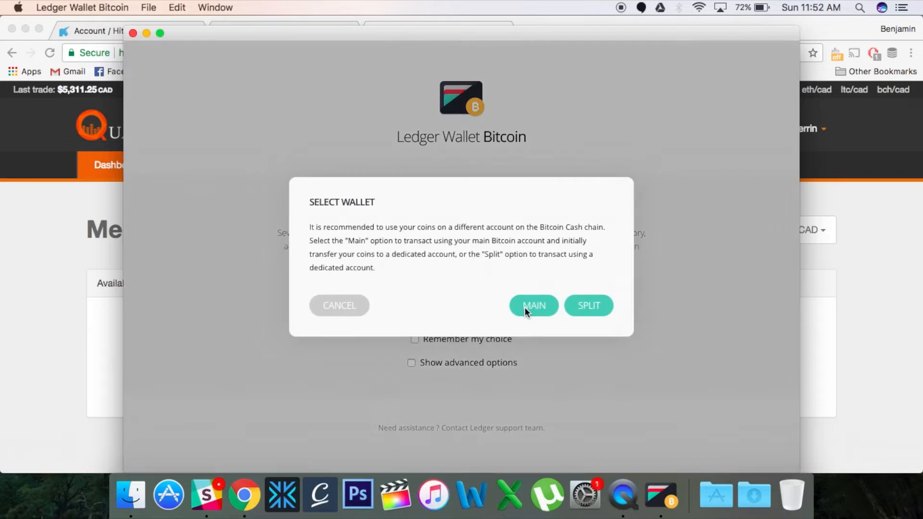
left_click(533, 305)
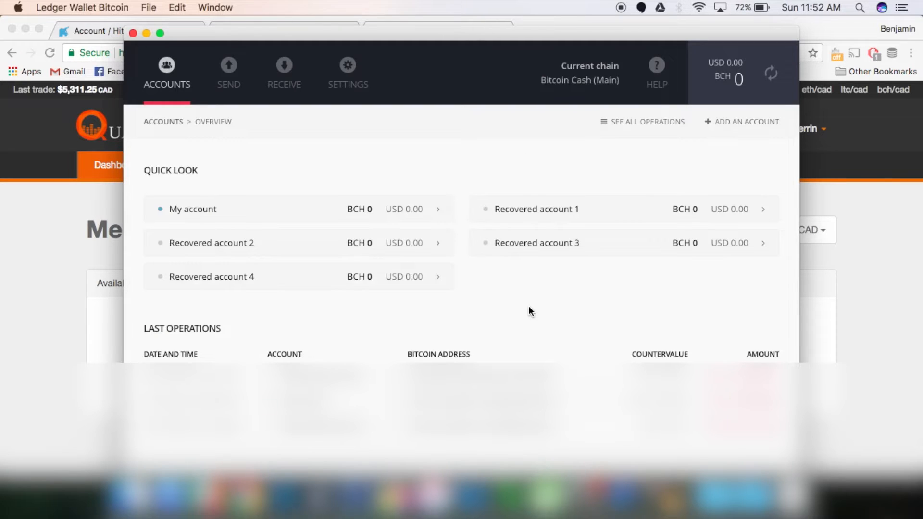
mouse_move(293, 173)
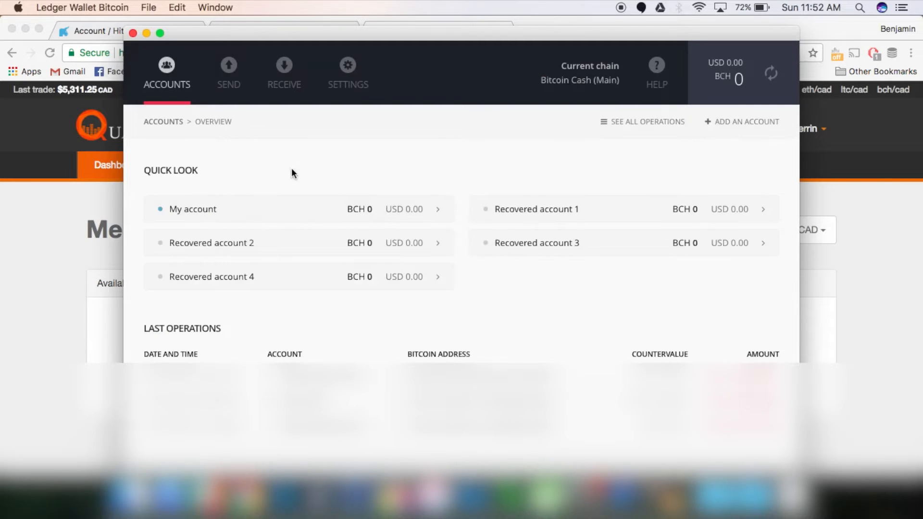
mouse_move(223, 205)
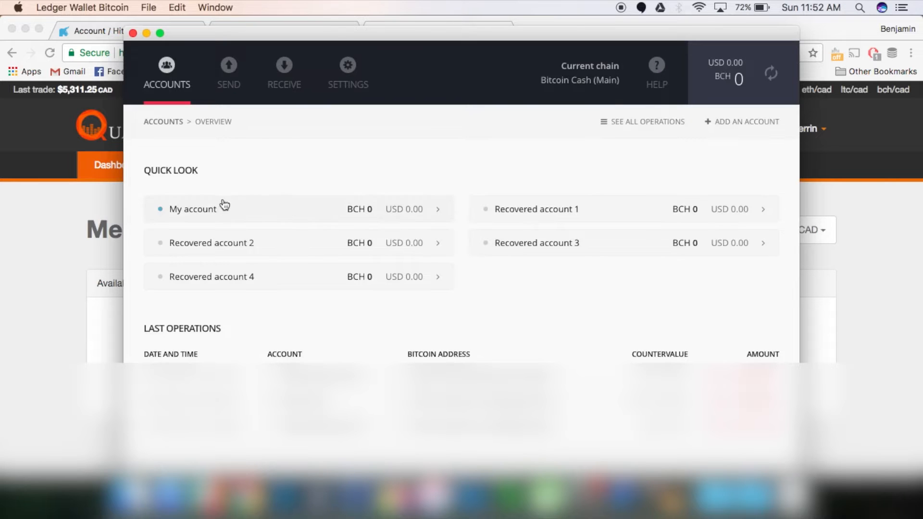
mouse_move(534, 228)
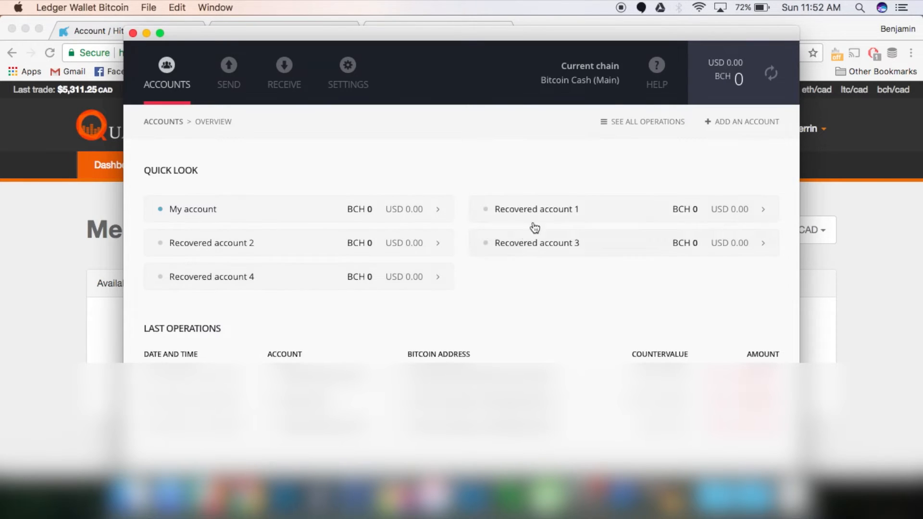
mouse_move(344, 191)
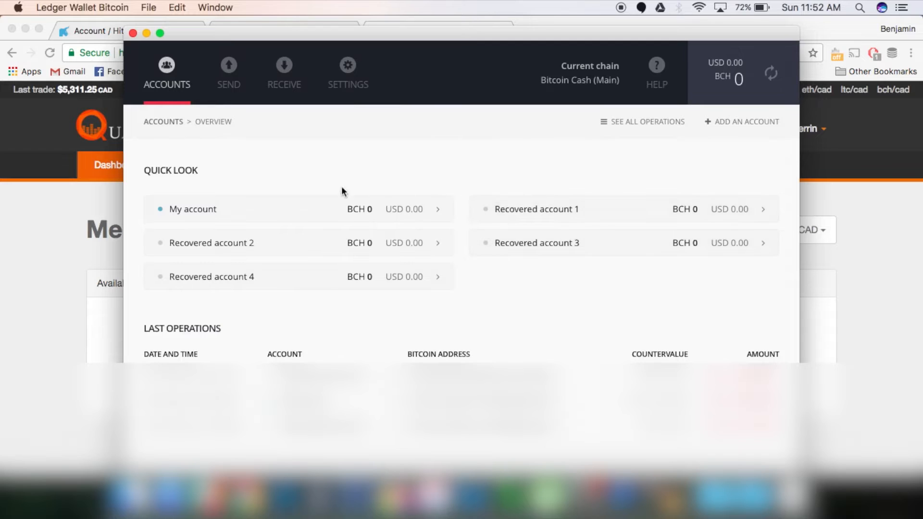
mouse_move(377, 213)
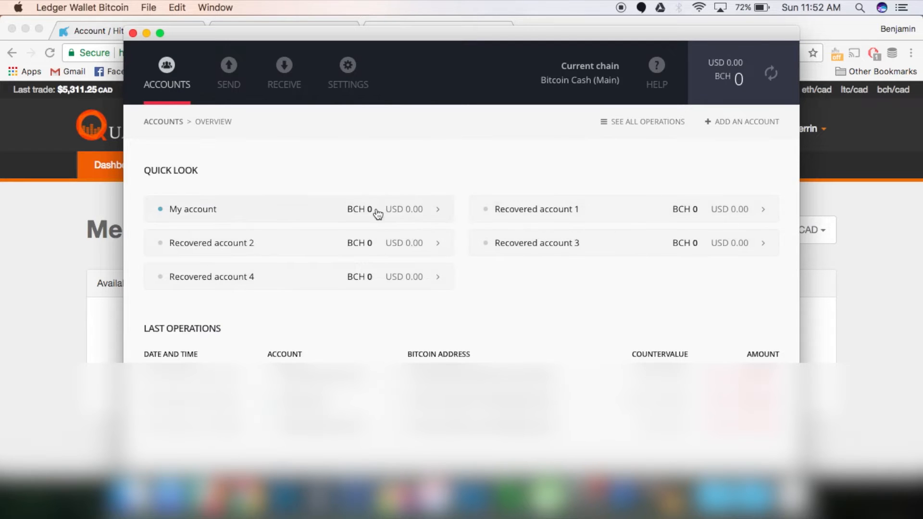
mouse_move(473, 273)
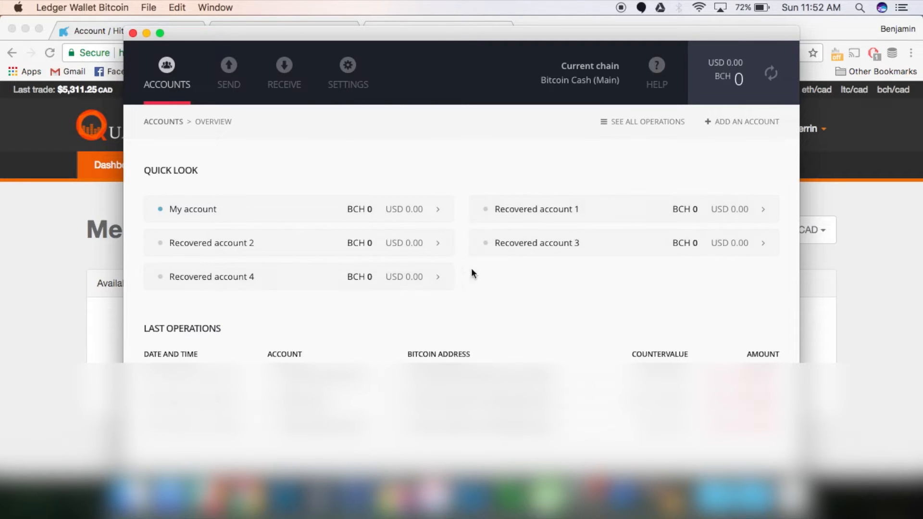
mouse_move(471, 173)
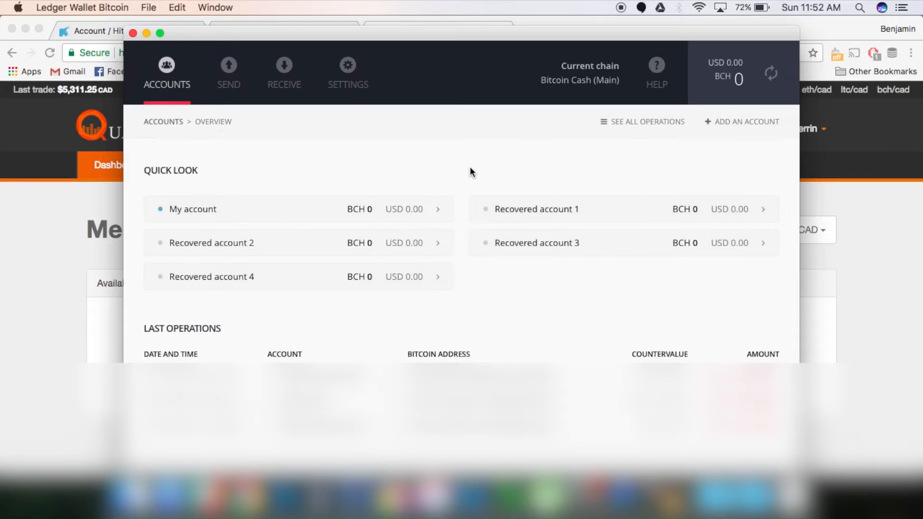
mouse_move(344, 352)
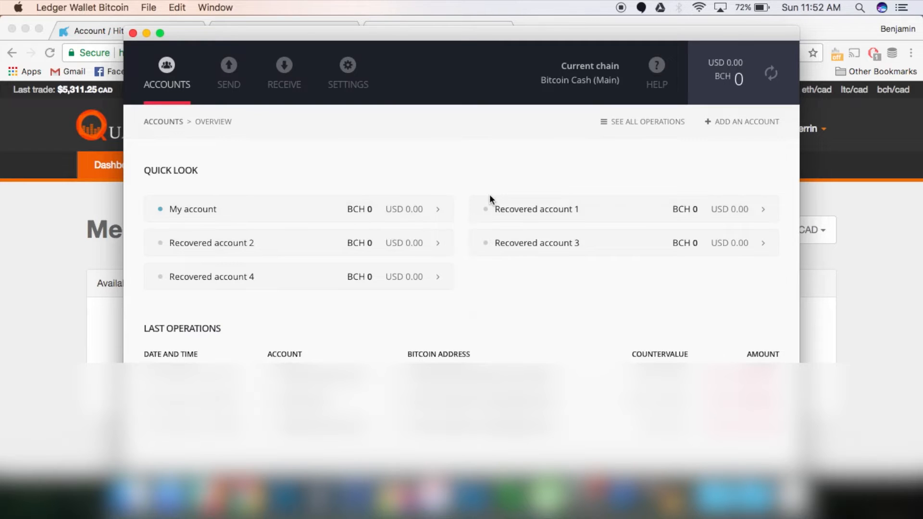
mouse_move(526, 144)
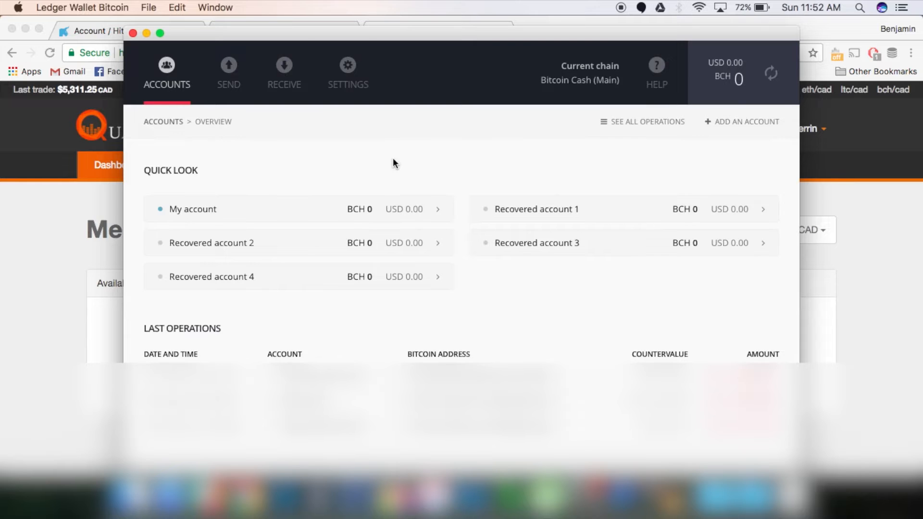
mouse_move(283, 71)
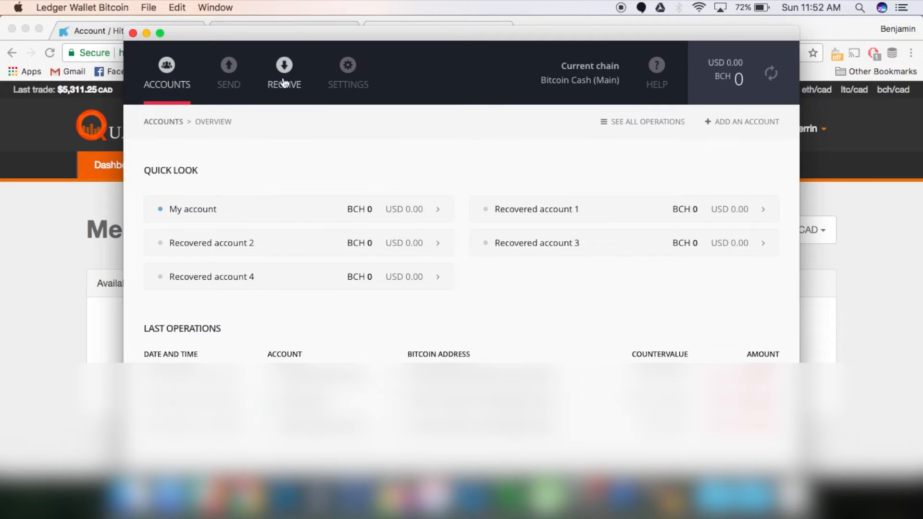
left_click(228, 70)
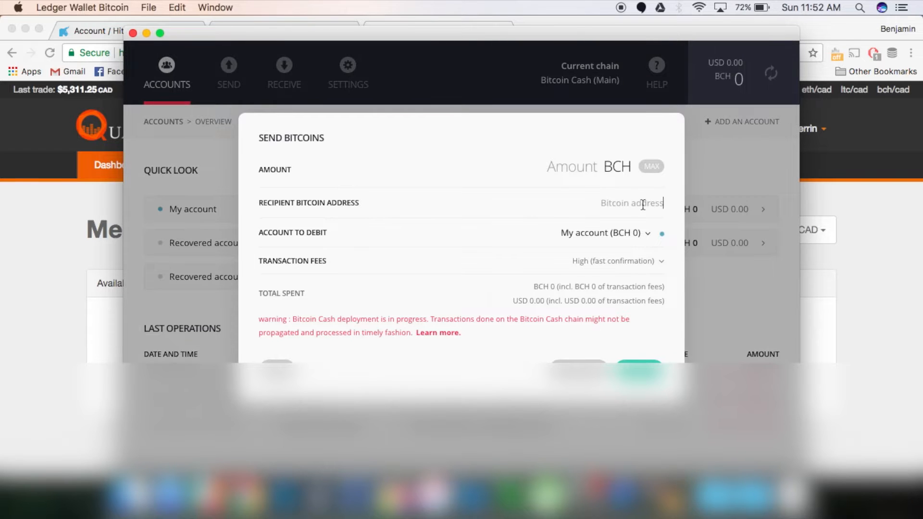
mouse_move(609, 345)
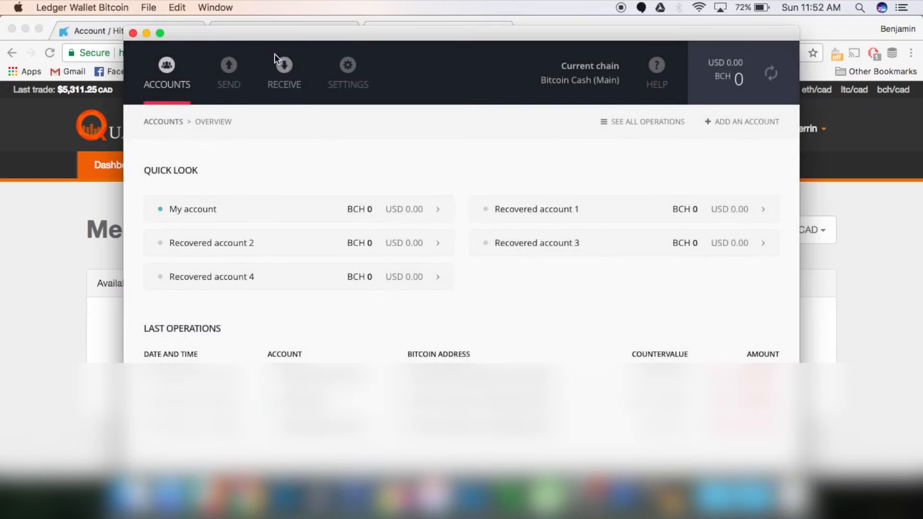
left_click(283, 71)
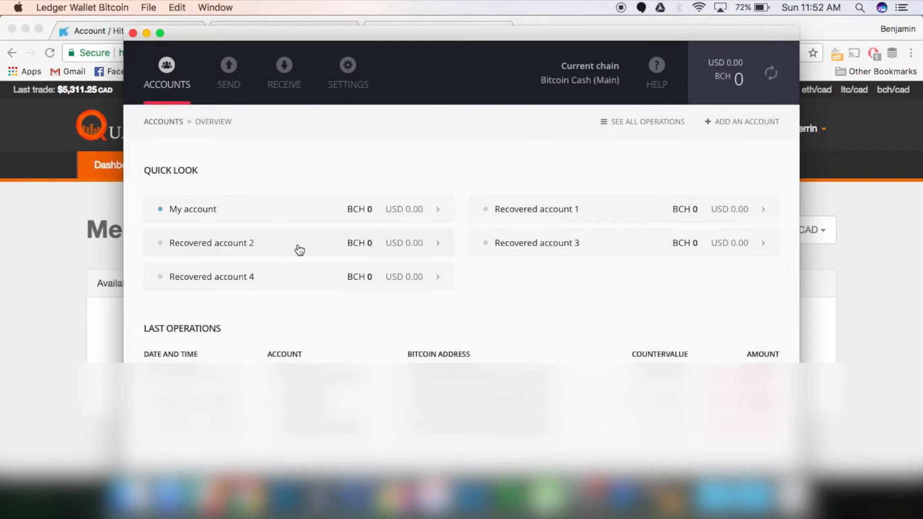
mouse_move(432, 160)
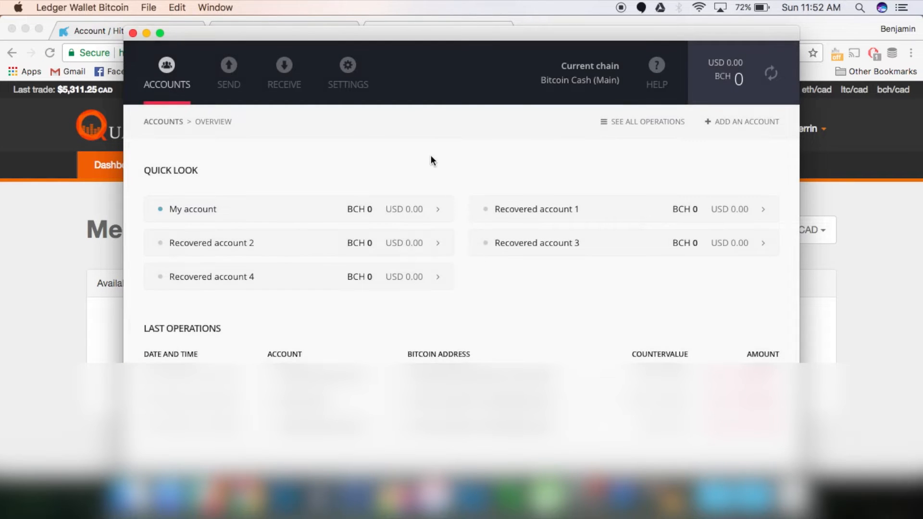
mouse_move(139, 220)
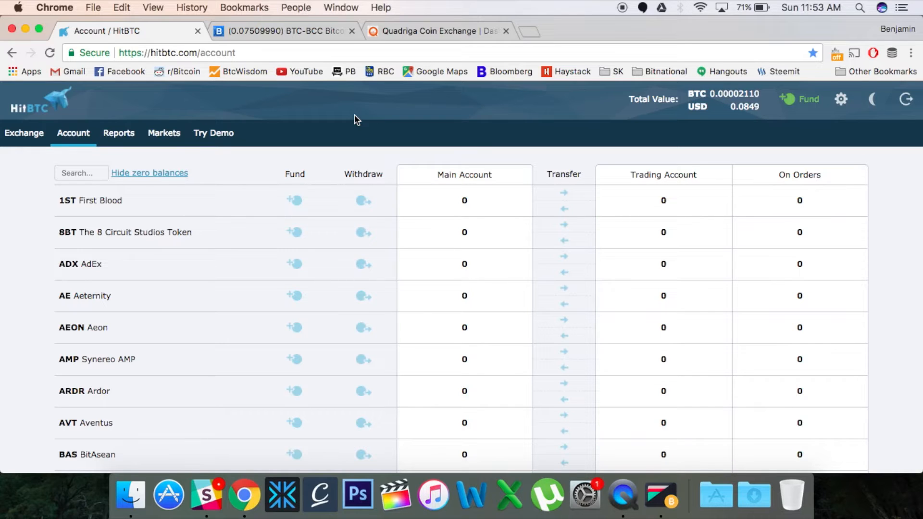
mouse_move(347, 112)
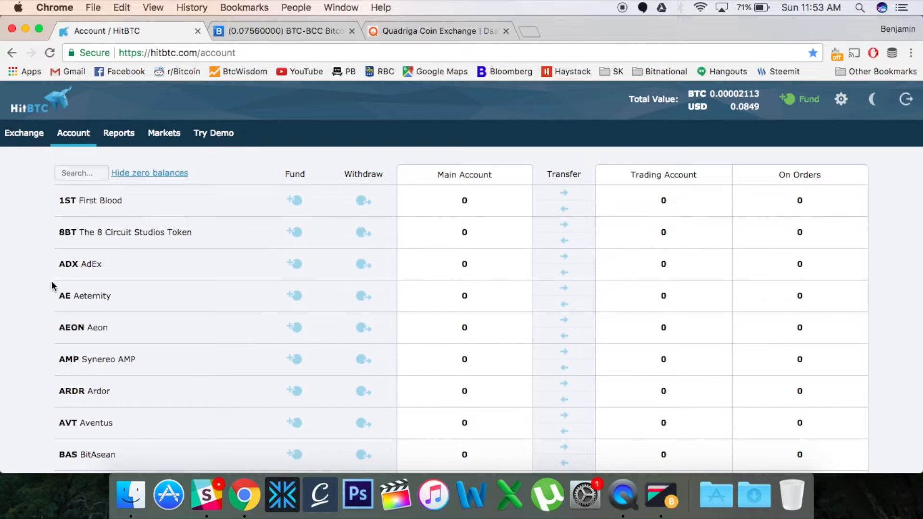
mouse_move(112, 200)
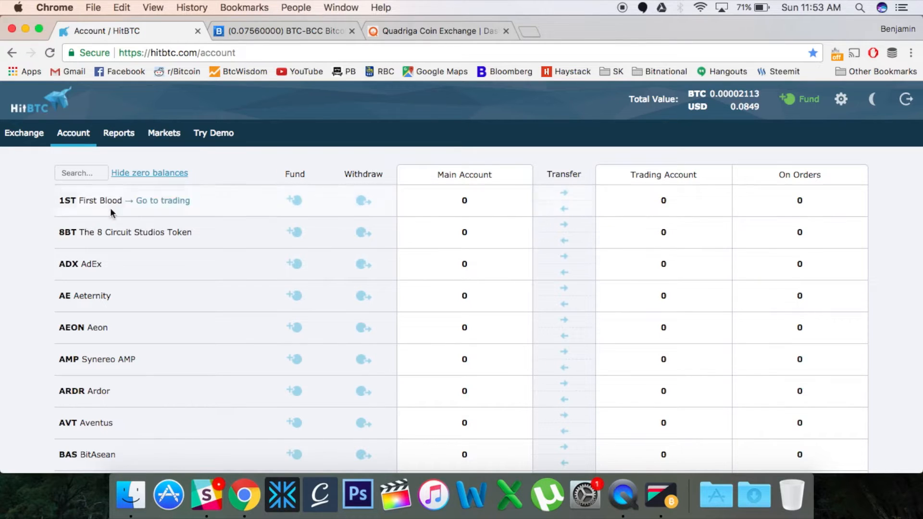
Scroll to BCC Bitcoin Cash and reveal its deposit address with QR code
scroll("down", 3)
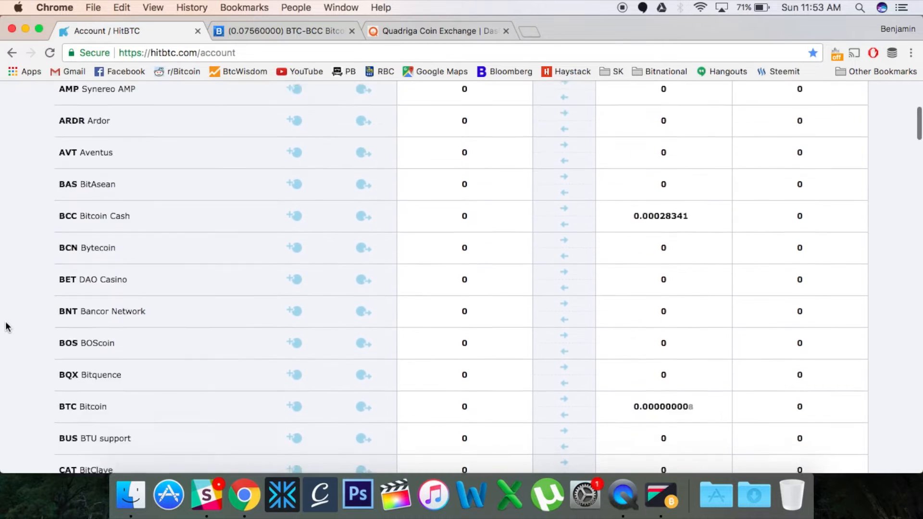
scroll("down", 3)
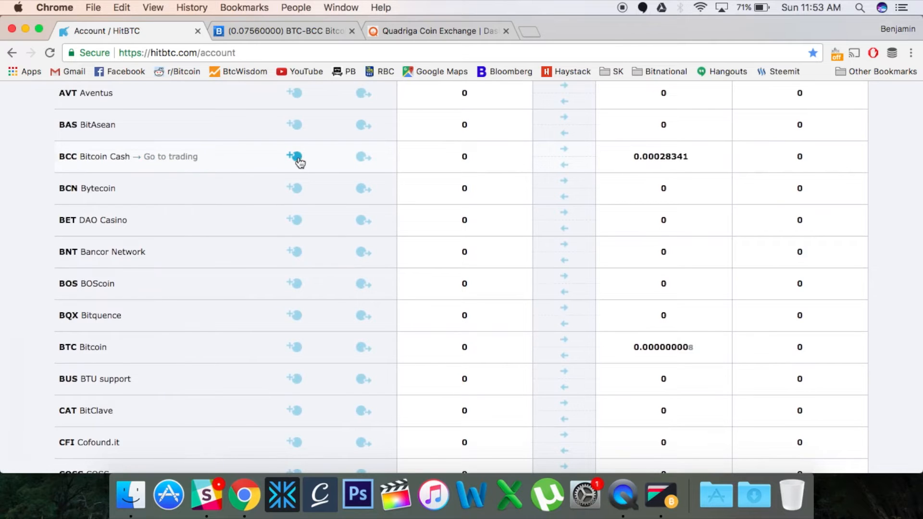
left_click(294, 156)
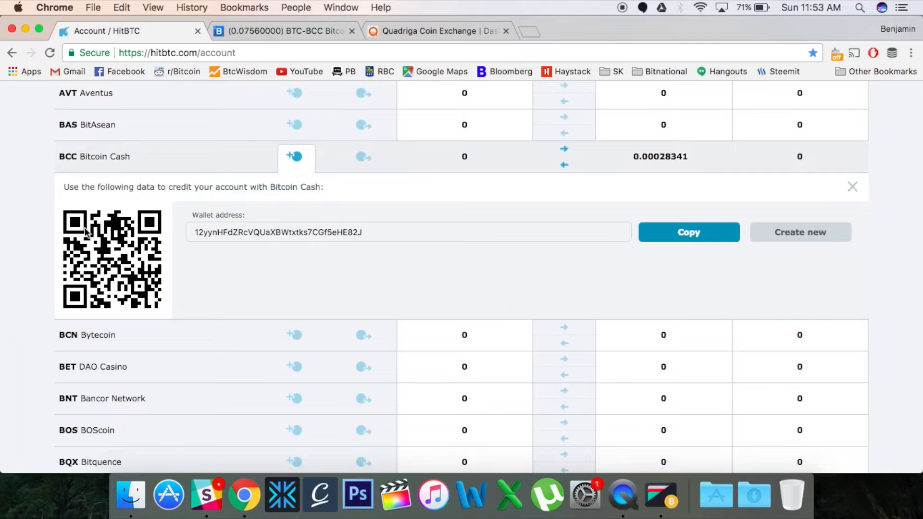
mouse_move(212, 271)
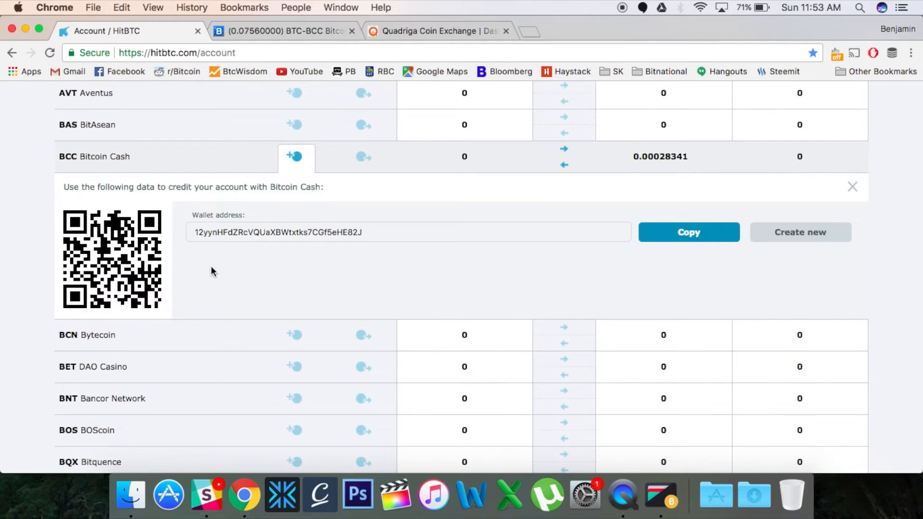
mouse_move(297, 310)
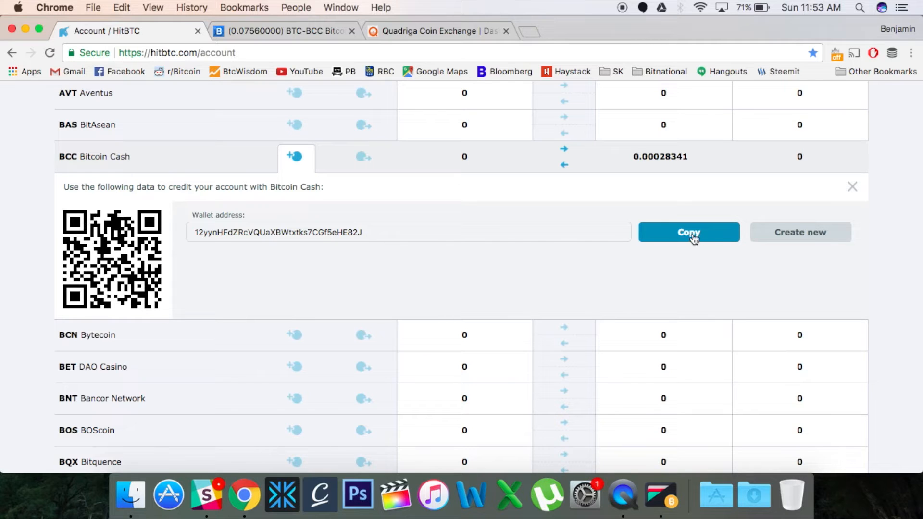
left_click(688, 232)
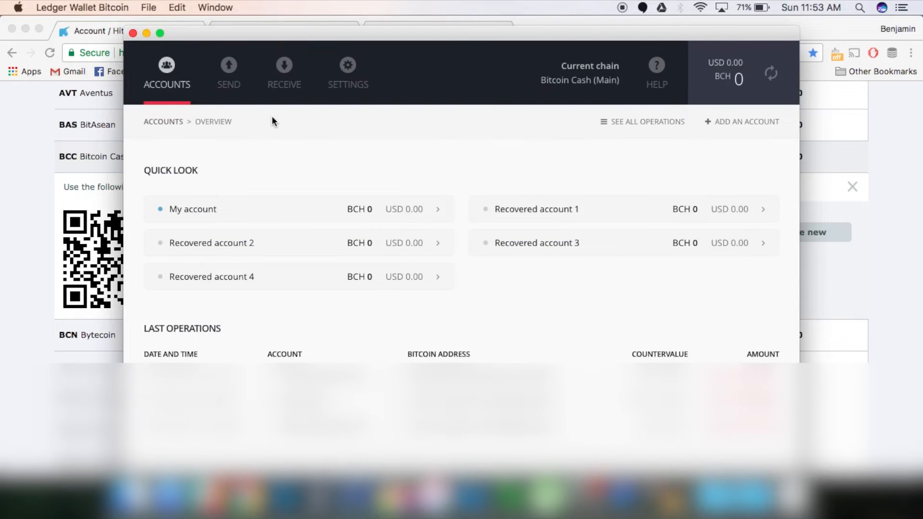
left_click(229, 71)
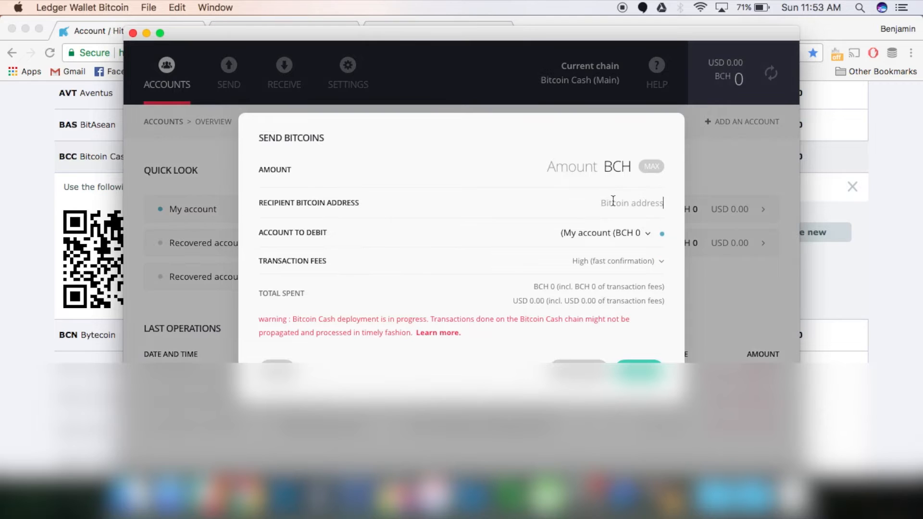
type("12yynHFdZRcVQUaXBWtxtks7CGf5eHE82j")
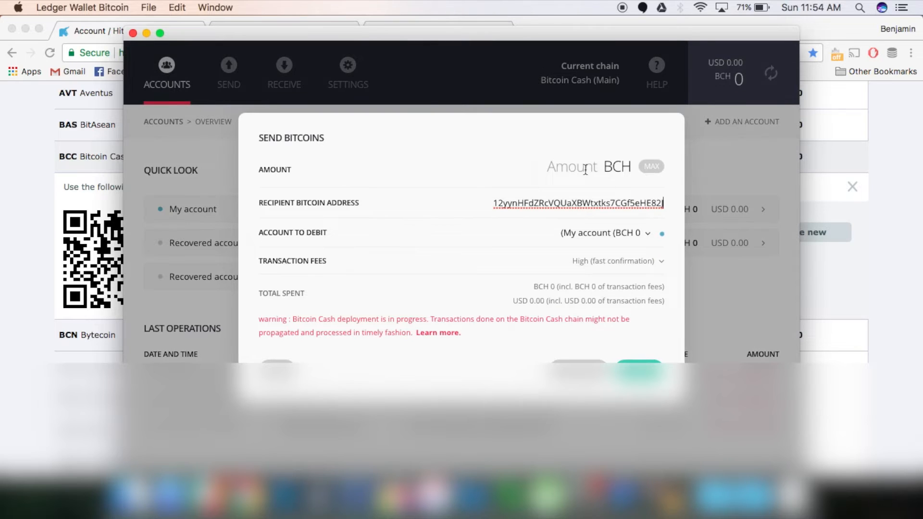
mouse_move(739, 189)
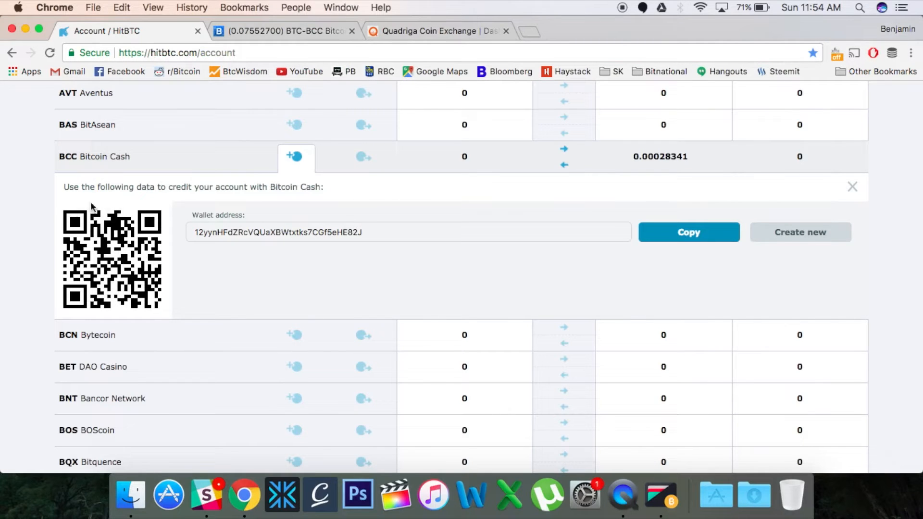
mouse_move(200, 261)
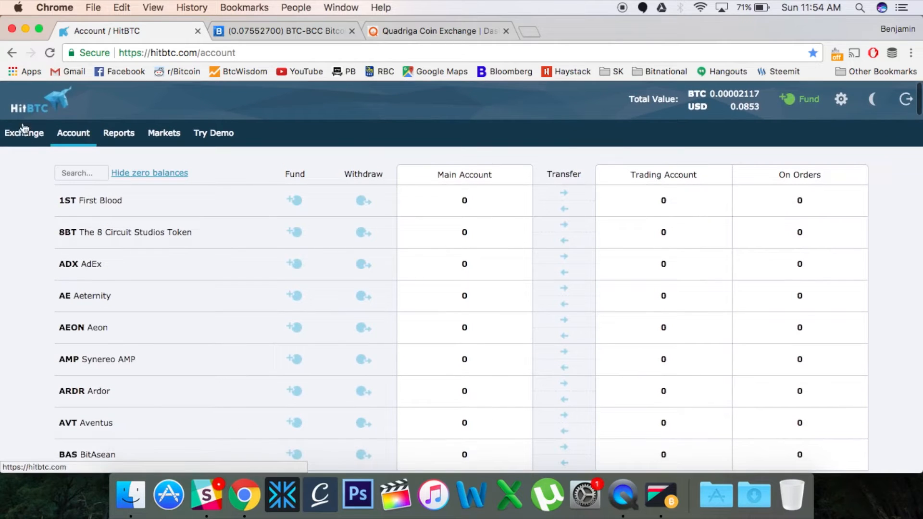
Go from HitBTC's account balances to the Exchange page
left_click(24, 133)
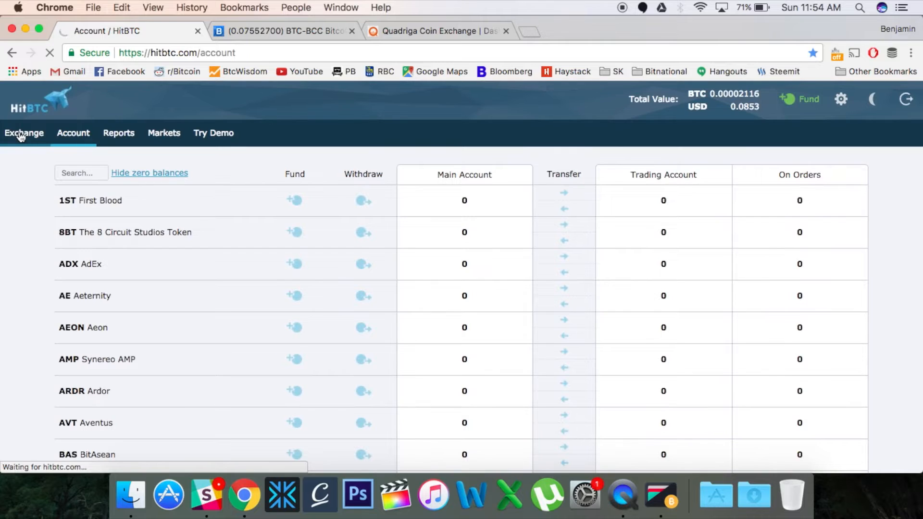
Load the BCC/BTC chart from the BTC-quoted instruments list
left_click(24, 133)
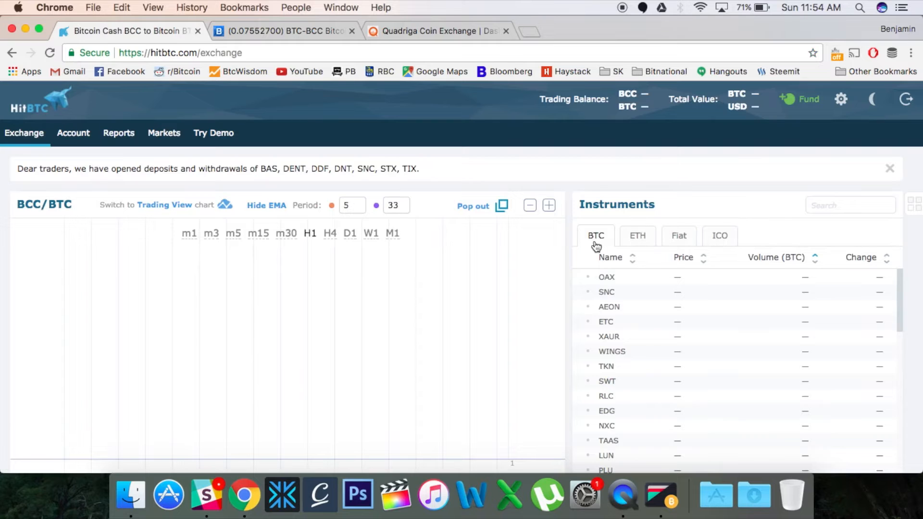
left_click(595, 235)
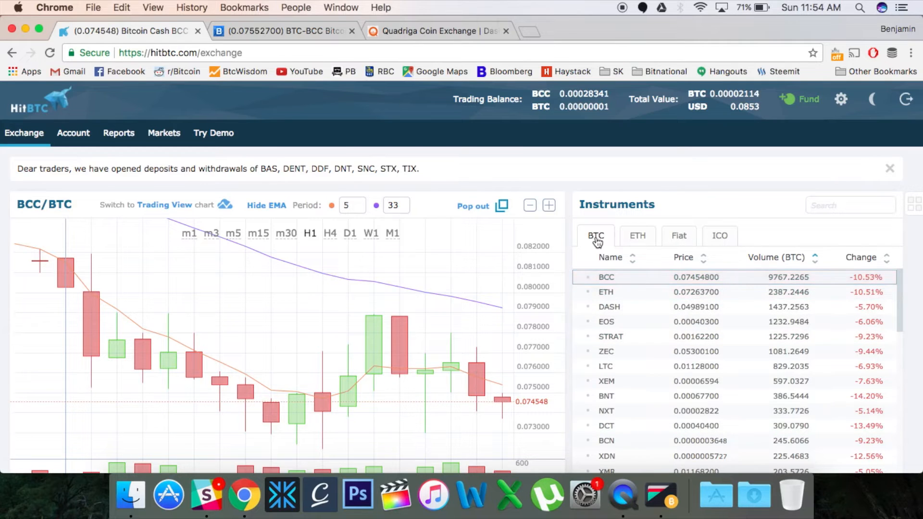
mouse_move(606, 268)
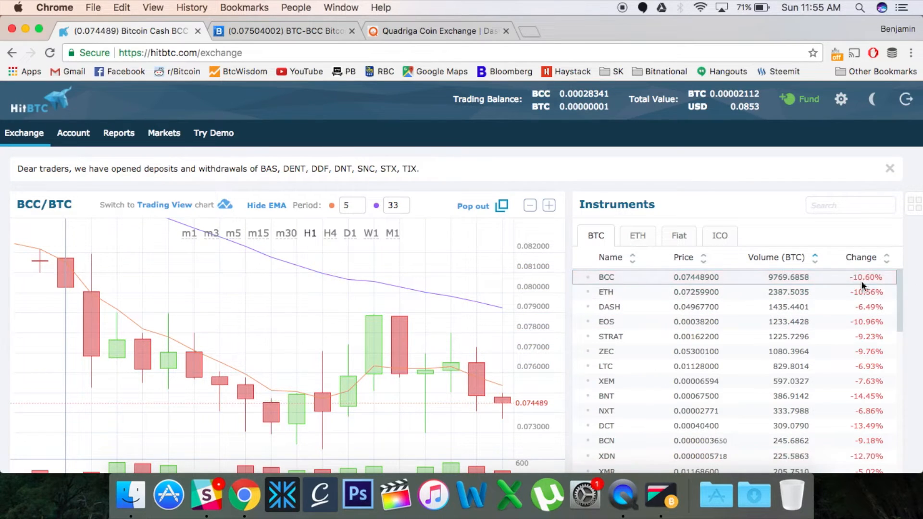
scroll("down", 3)
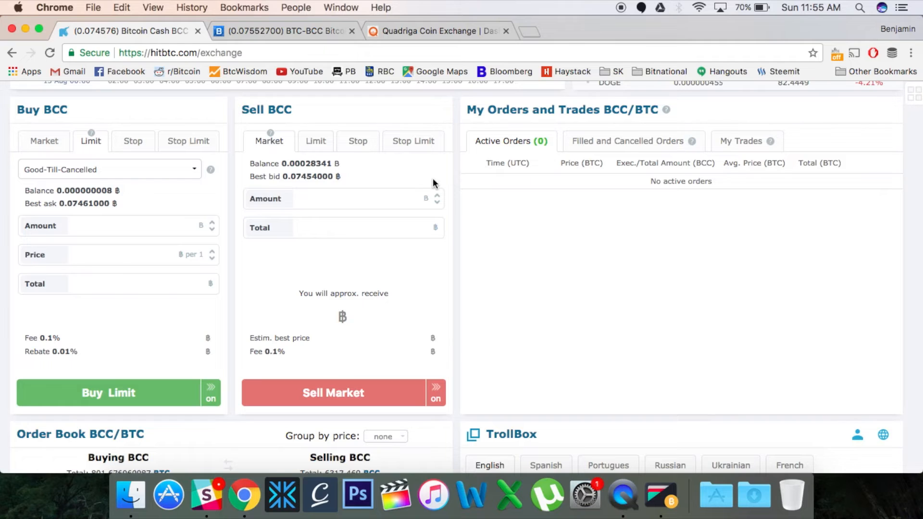
mouse_move(301, 168)
type("0.000")
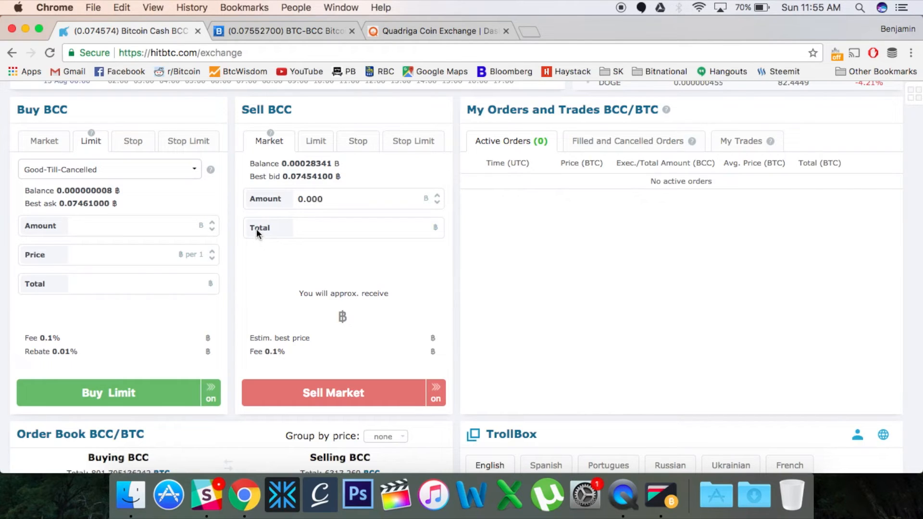
mouse_move(370, 248)
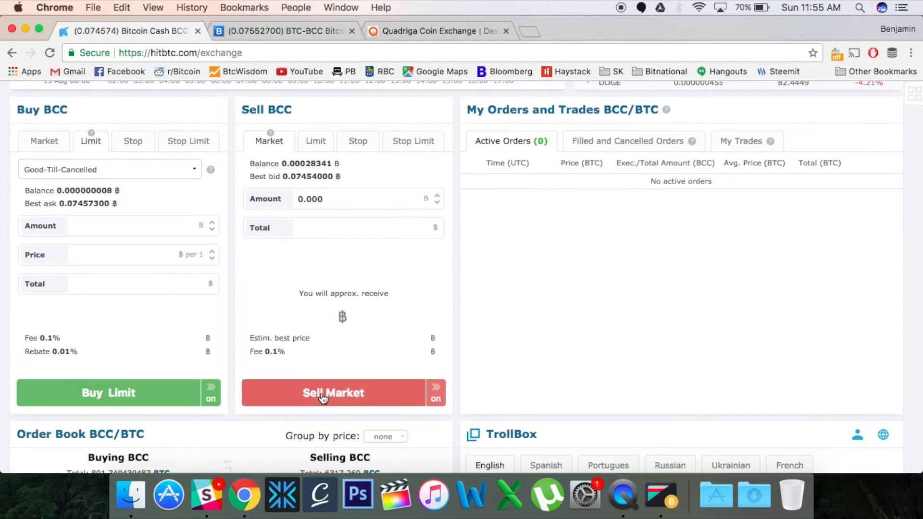
mouse_move(530, 338)
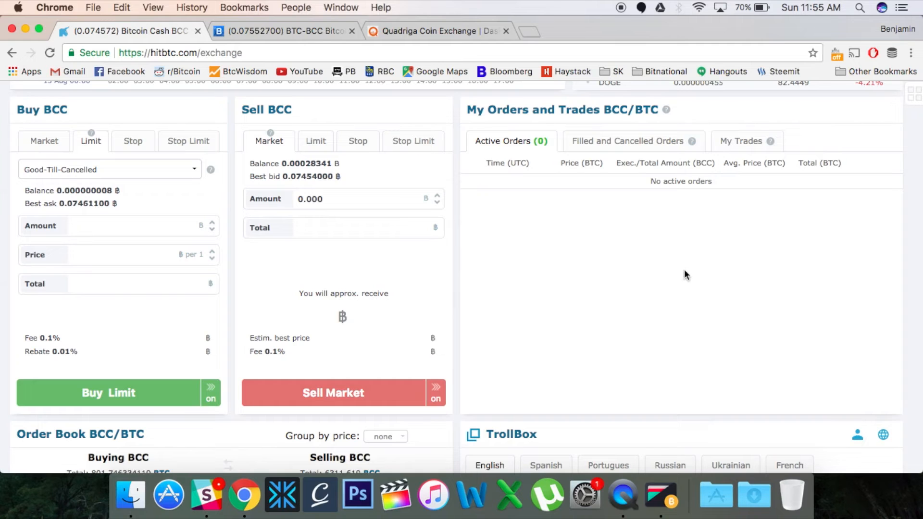
scroll("up", 3)
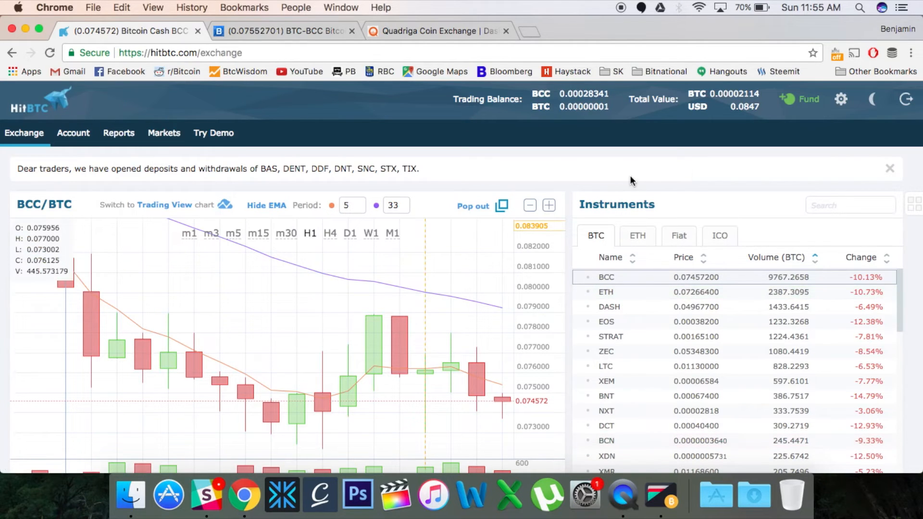
Switch to the Bittrex BTC-BCC market tab showing last price 0.0756
left_click(283, 31)
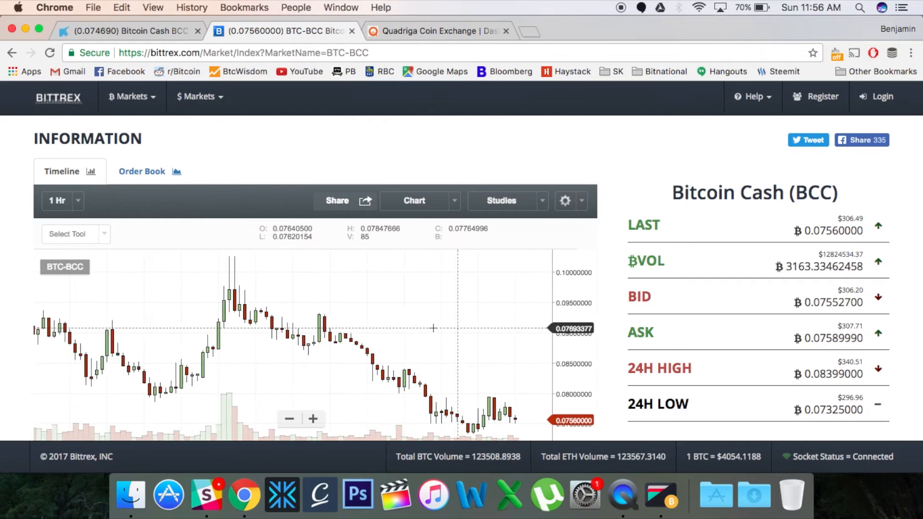
mouse_move(592, 153)
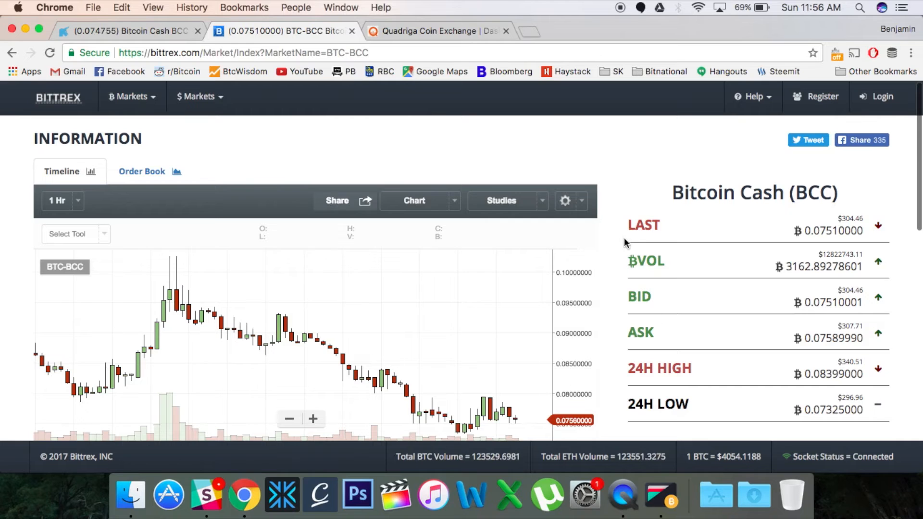
mouse_move(211, 178)
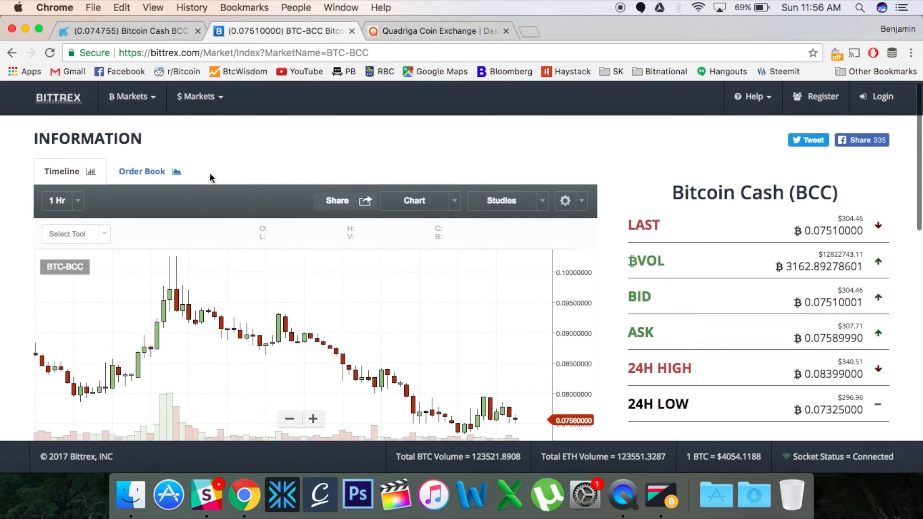
Open QuadrigaCX's dashboard and switch the trading pair from XBT/CAD to BCH/CAD
left_click(439, 30)
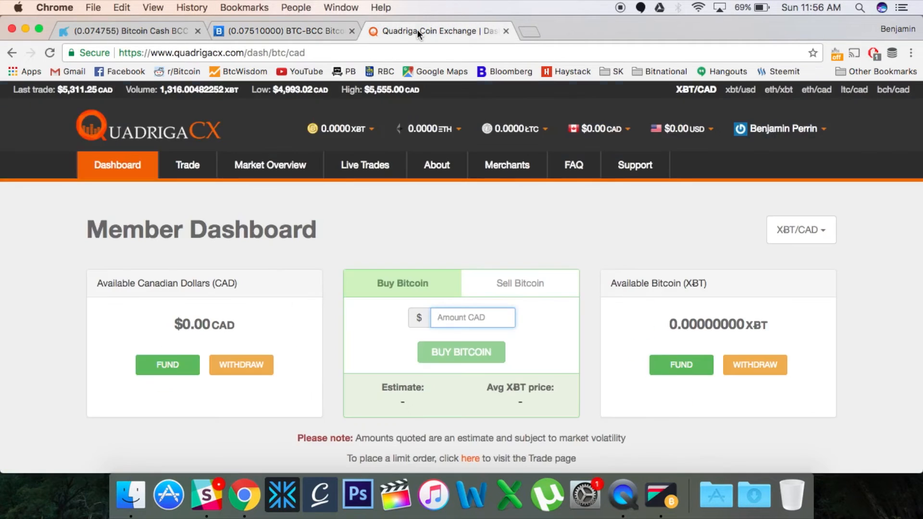
mouse_move(88, 139)
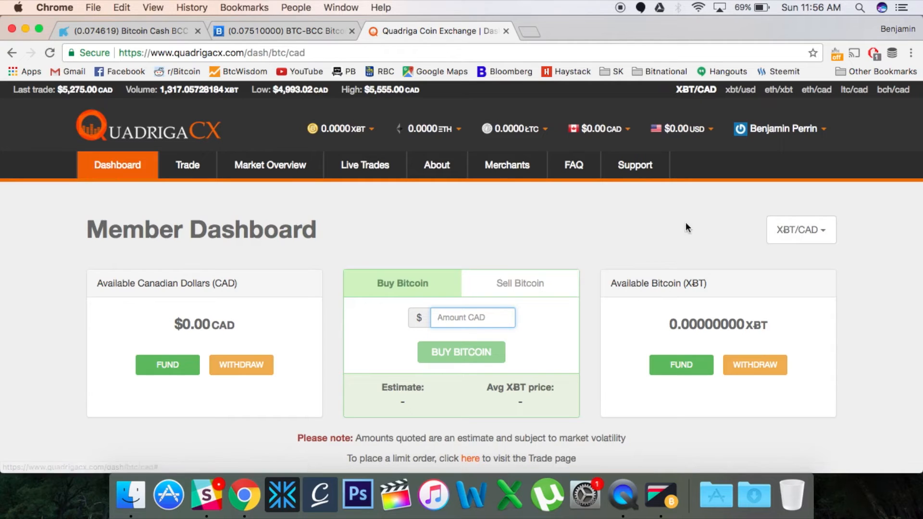
mouse_move(824, 217)
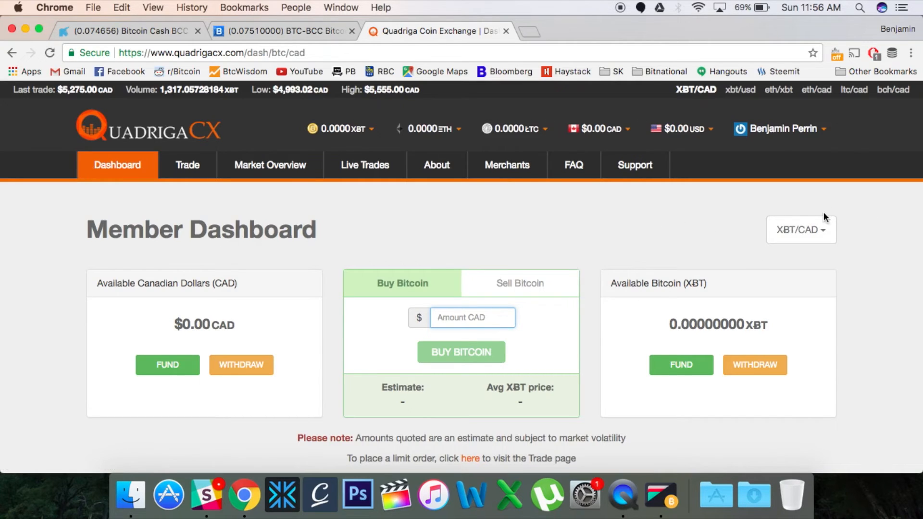
mouse_move(147, 175)
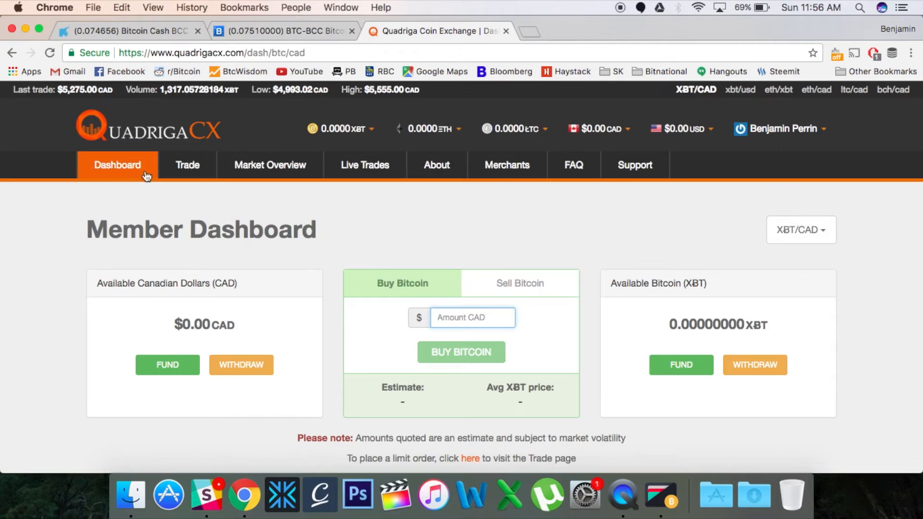
left_click(118, 165)
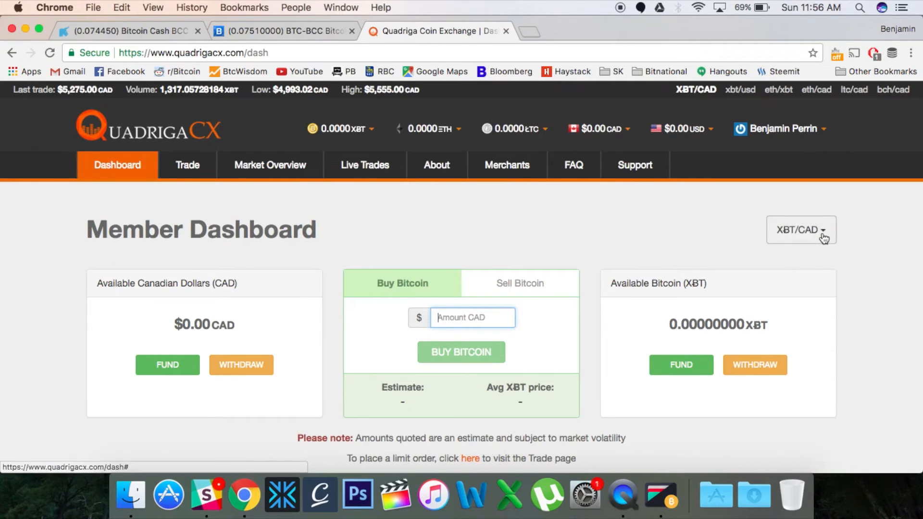
left_click(800, 230)
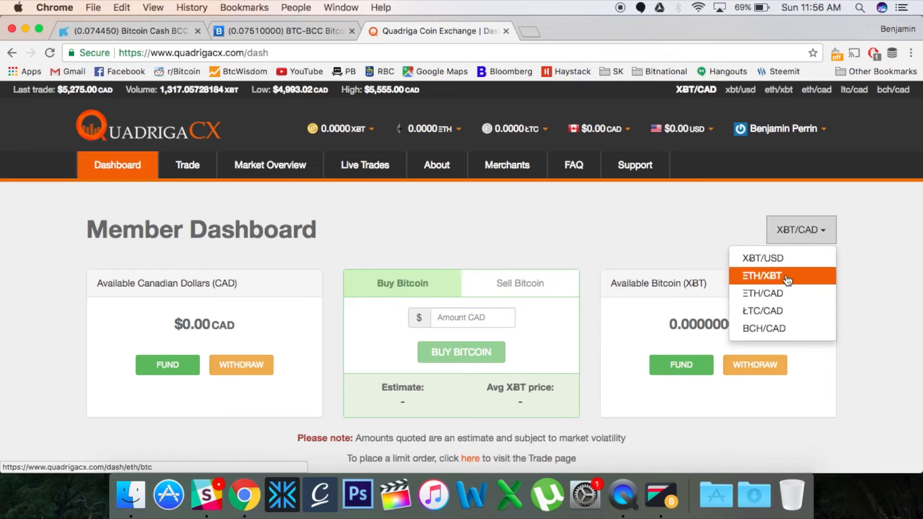
left_click(762, 276)
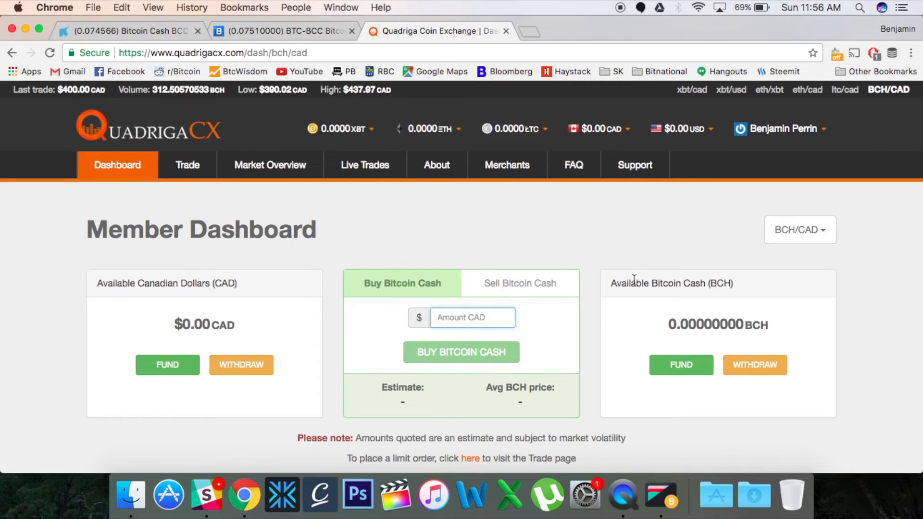
left_click(681, 365)
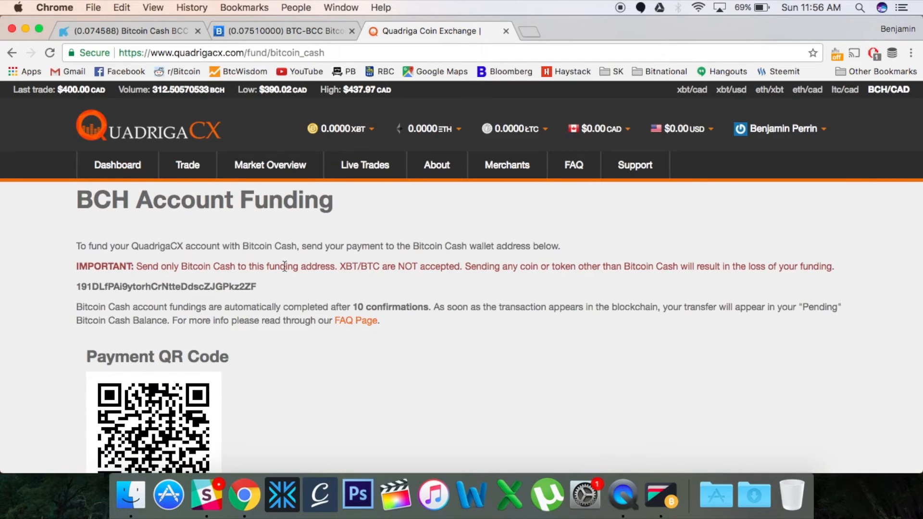
left_click(116, 165)
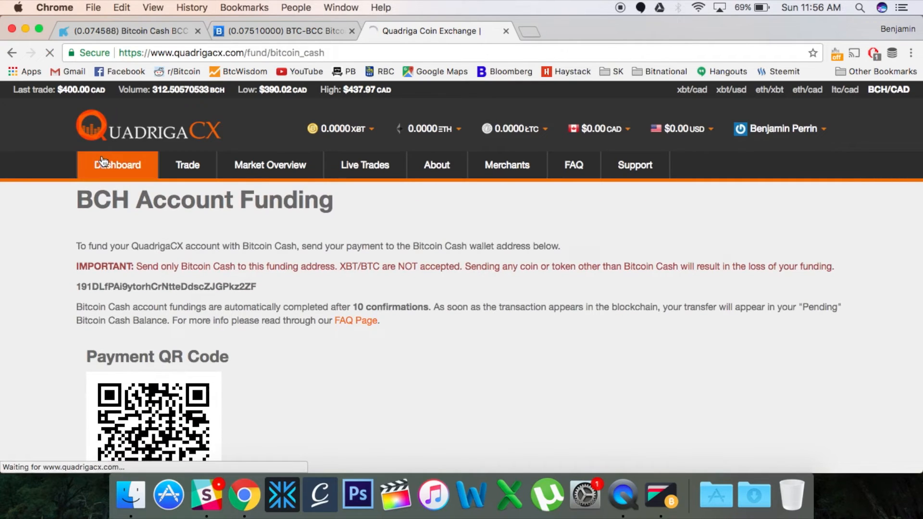
left_click(116, 165)
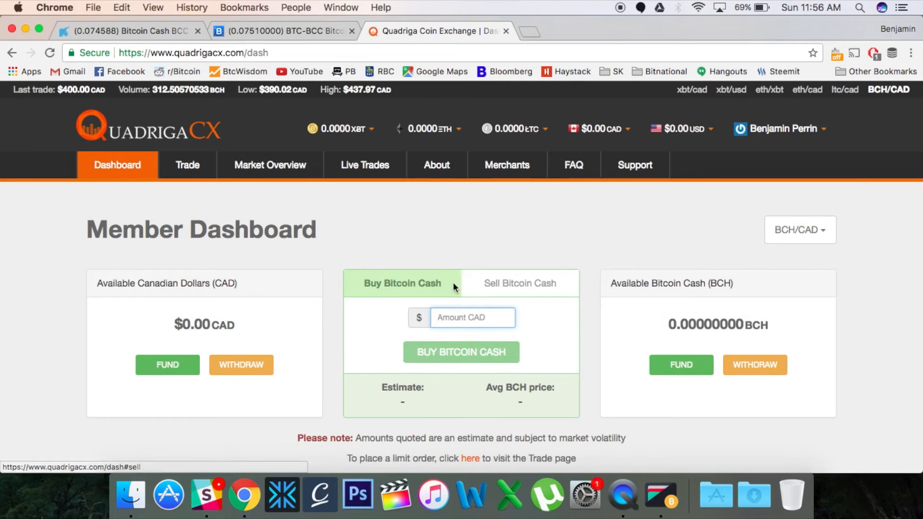
Switch QuadrigaCX's order form to Sell Bitcoin Cash, showing the BCH amount field with zero balances
left_click(519, 283)
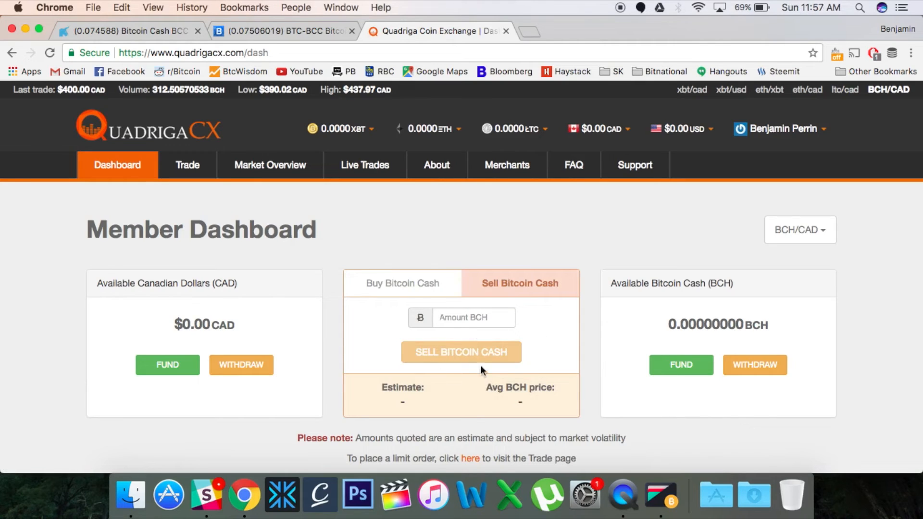
mouse_move(580, 364)
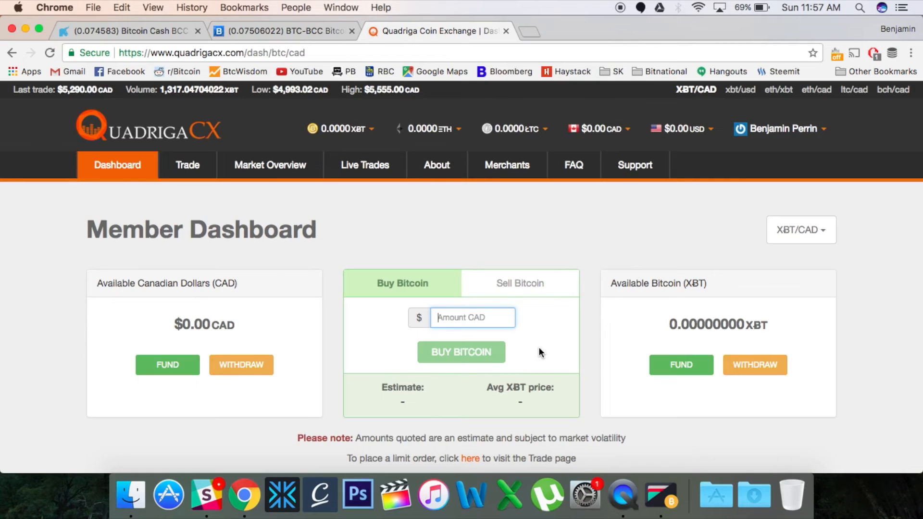
mouse_move(666, 281)
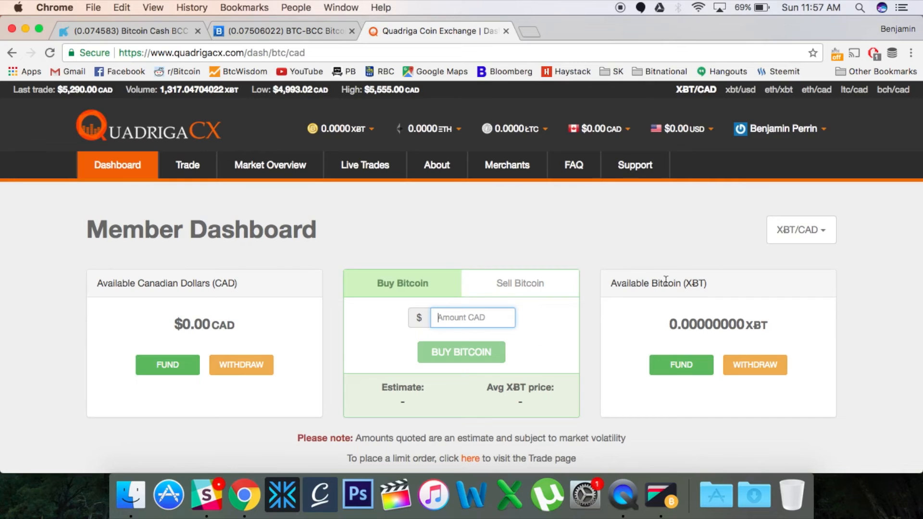
mouse_move(687, 152)
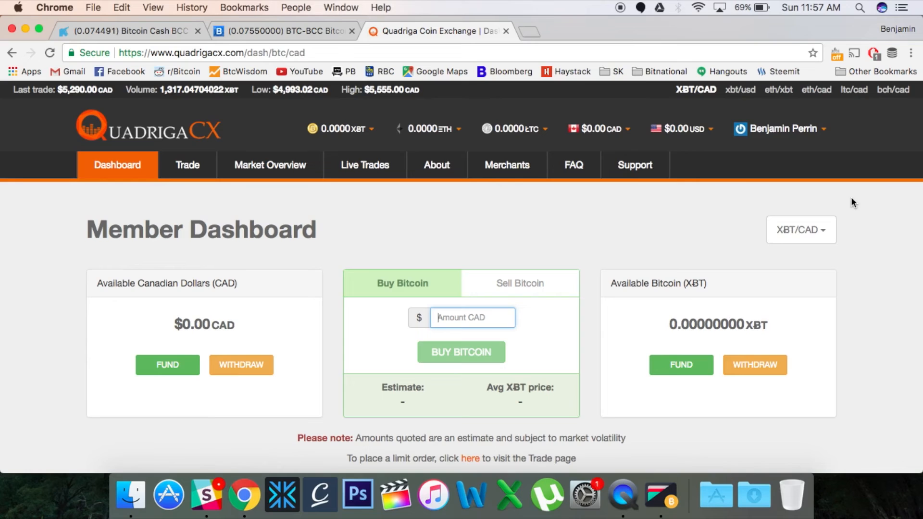
mouse_move(91, 257)
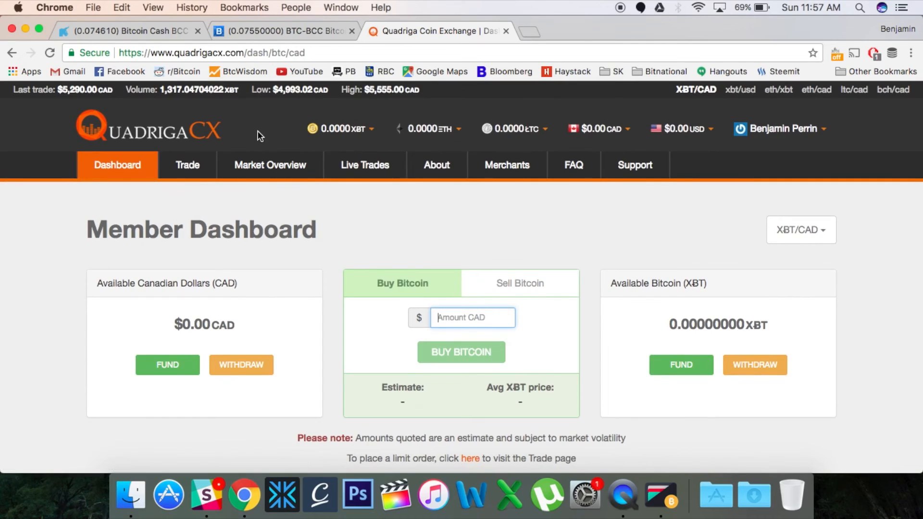
mouse_move(352, 244)
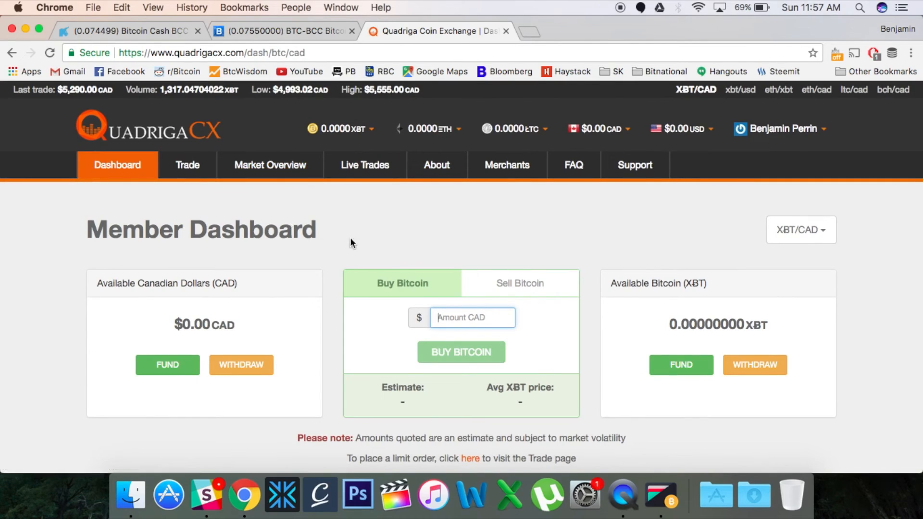
mouse_move(356, 240)
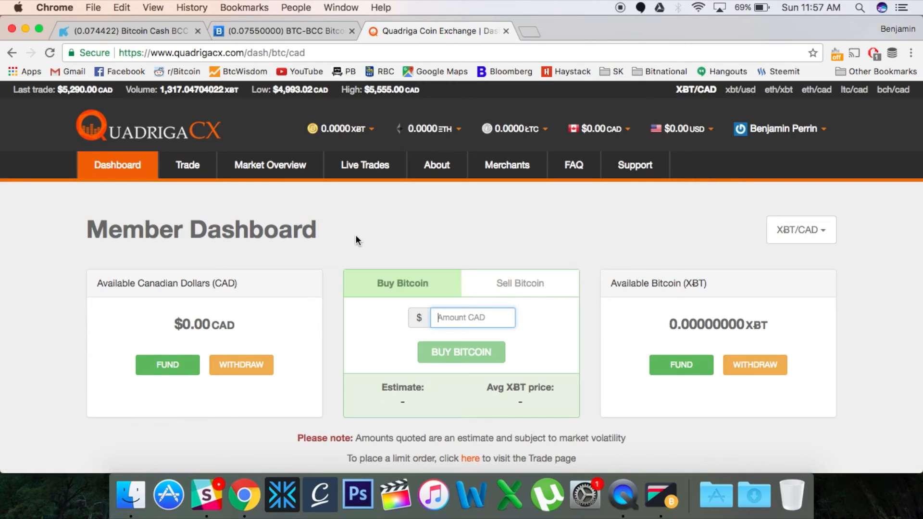
mouse_move(558, 252)
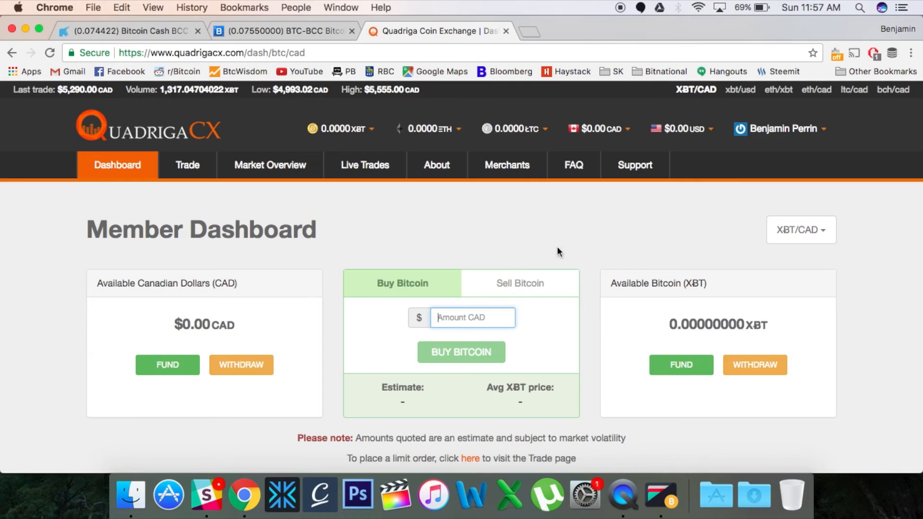
mouse_move(853, 299)
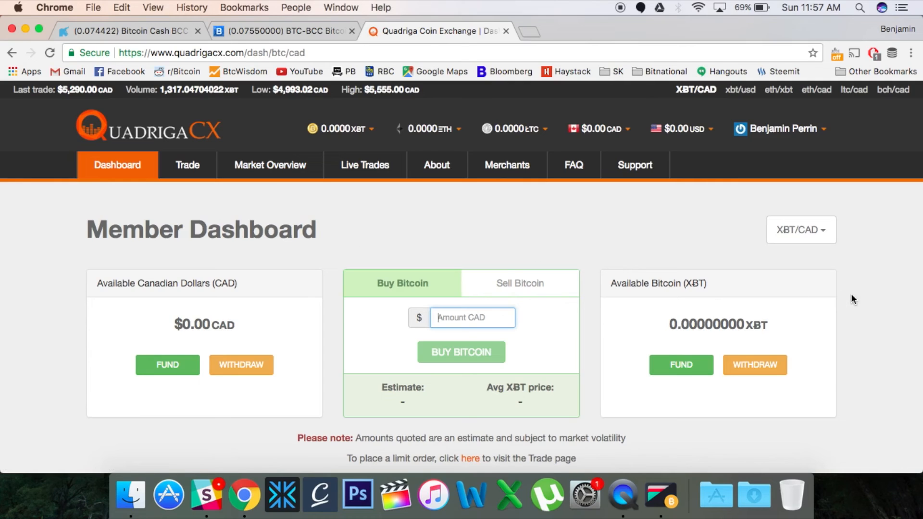
mouse_move(529, 232)
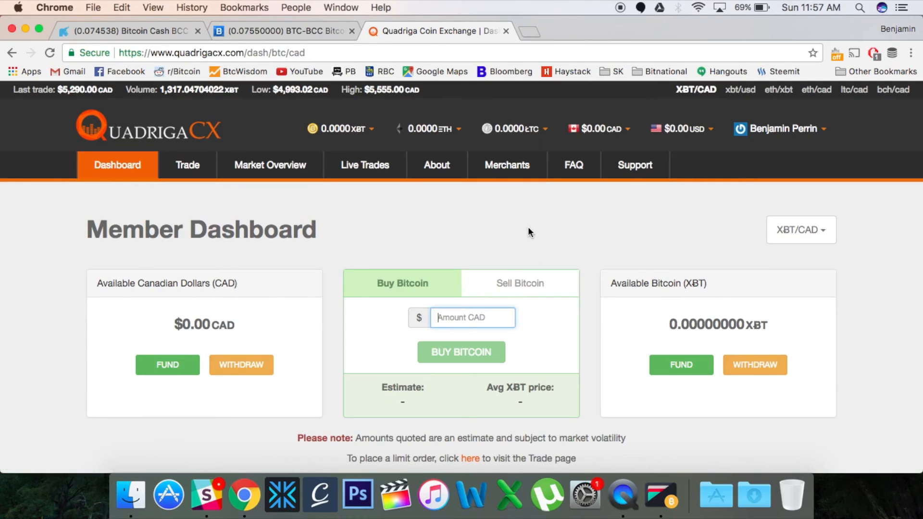
mouse_move(530, 231)
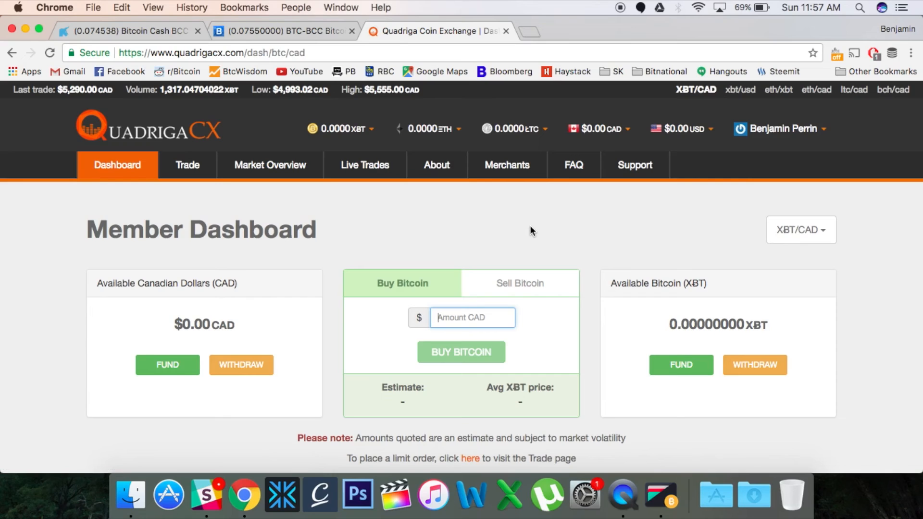
mouse_move(321, 360)
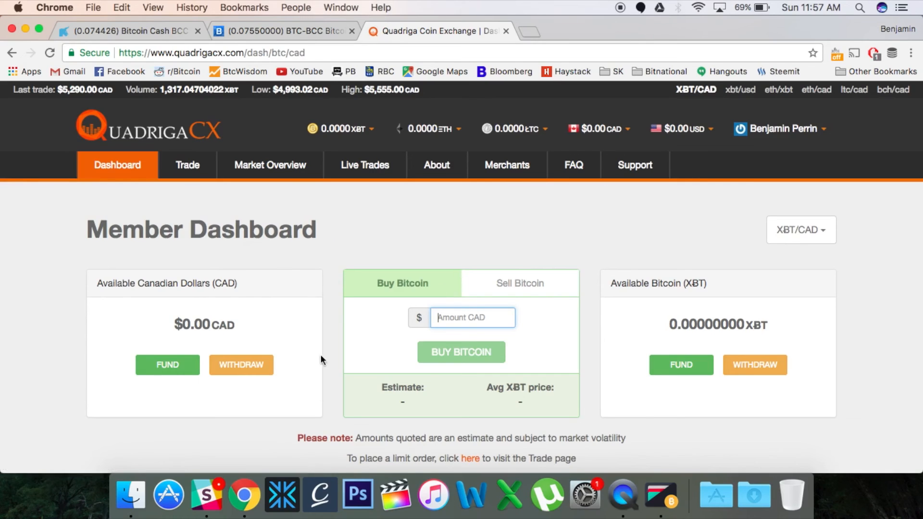